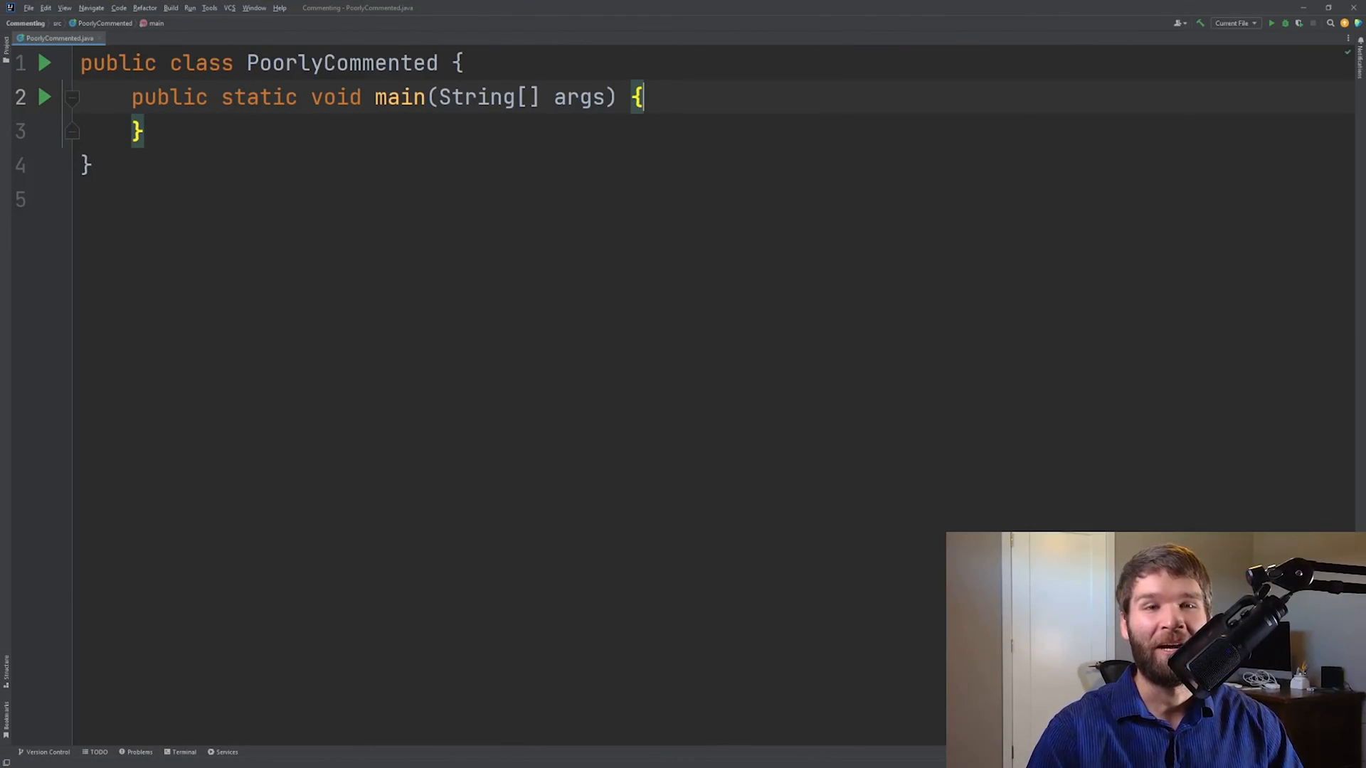
Declare 'String s;' inside the empty main method of PoorlyCommented
{"action": "double_click", "coordinate": [342, 62]}
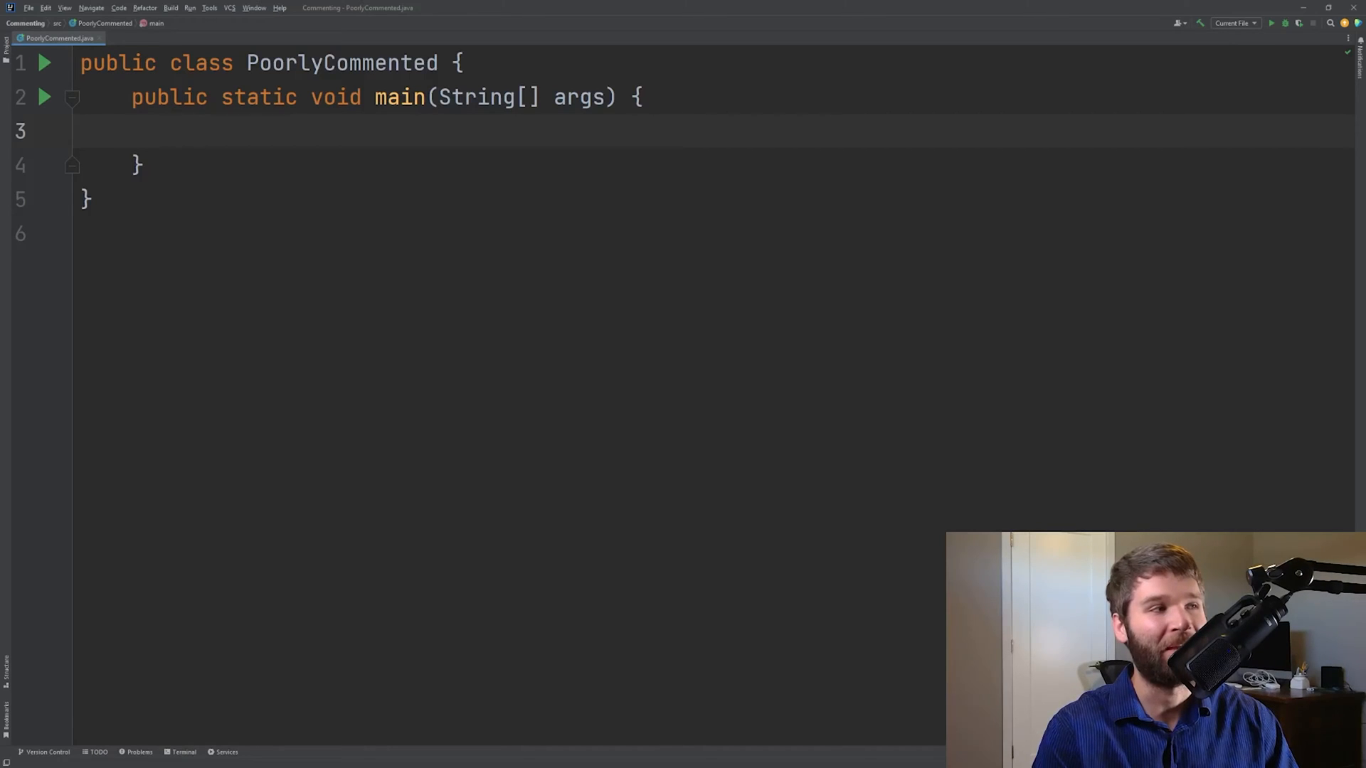
{"action": "type", "text": "String s;"}
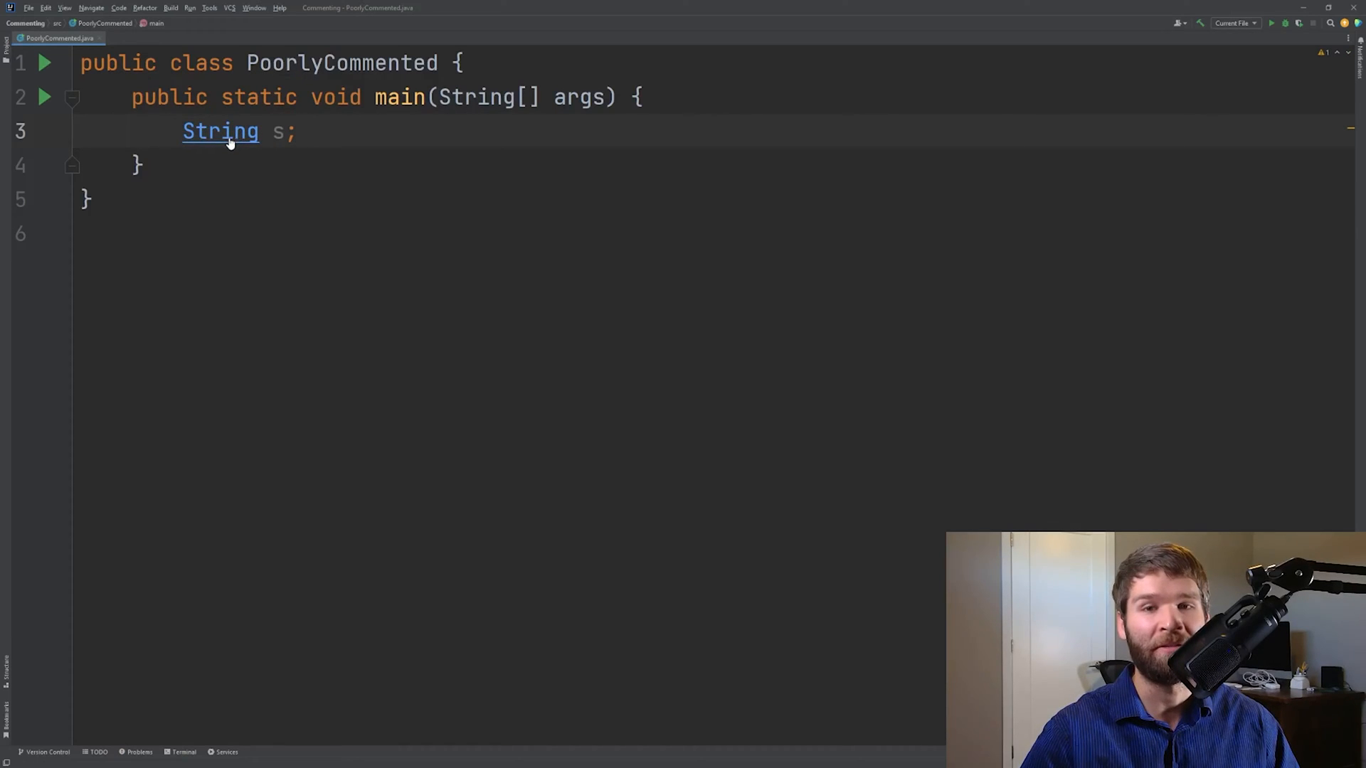
Open the JDK String.java source from the String type and scroll to its top
{"action": "left_click", "coordinate": [220, 131]}
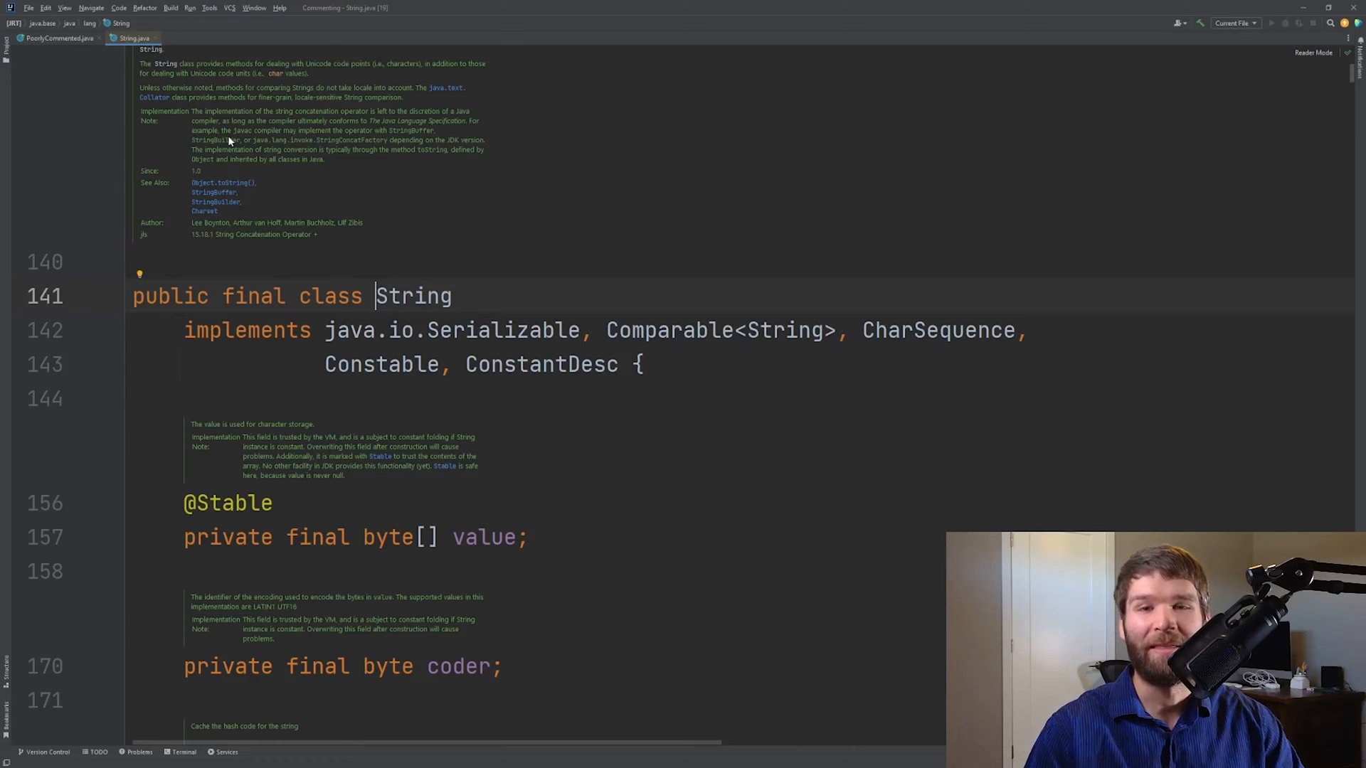
{"action": "scroll", "scroll_direction": "up", "scroll_amount": 3}
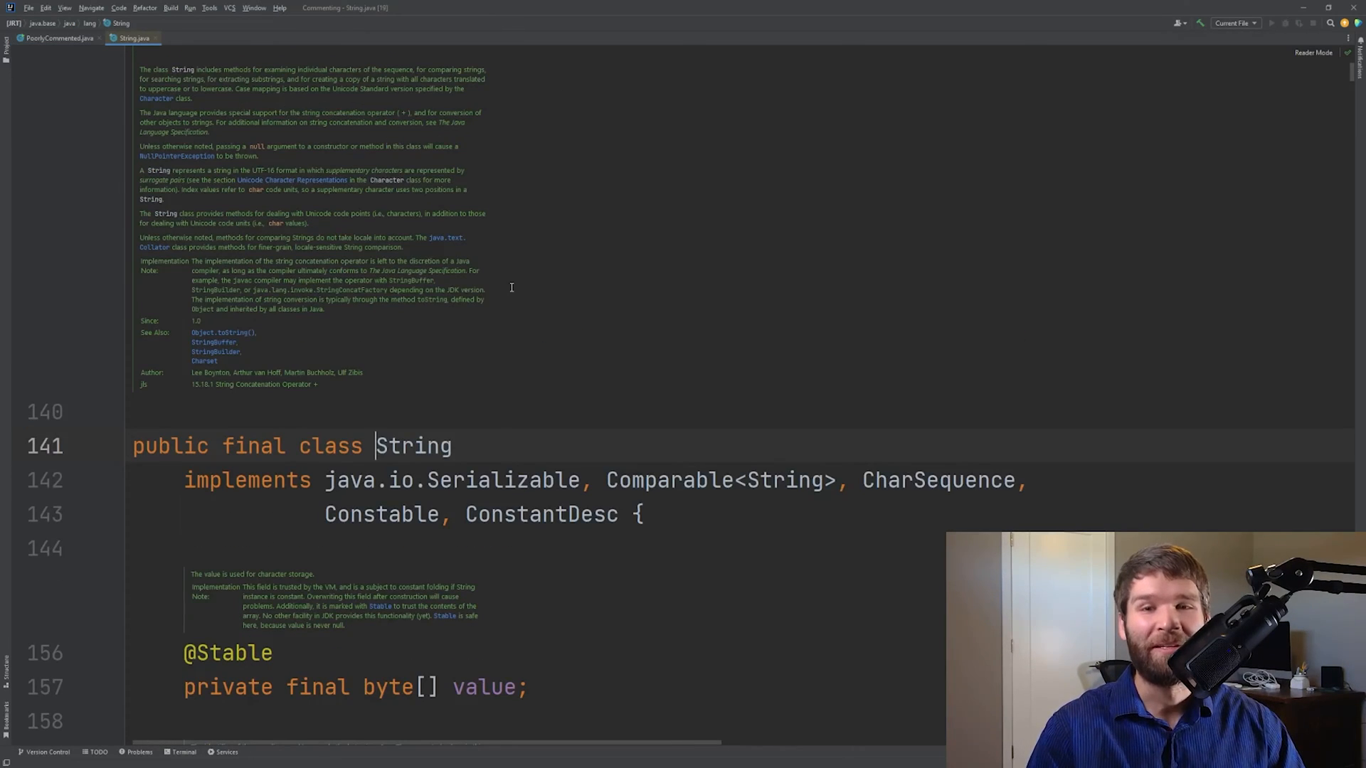
{"action": "scroll", "scroll_direction": "up", "scroll_amount": 3}
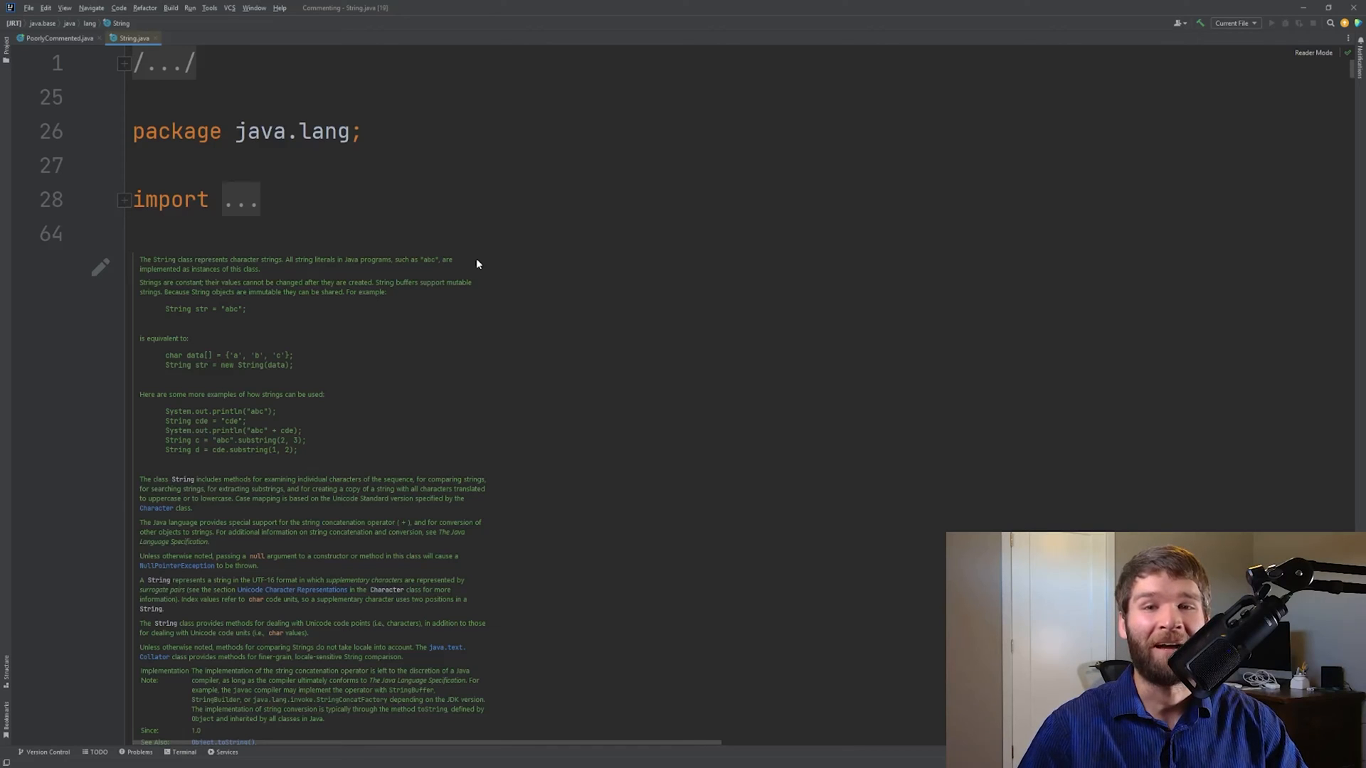
{"action": "mouse_move", "coordinate": [376, 217]}
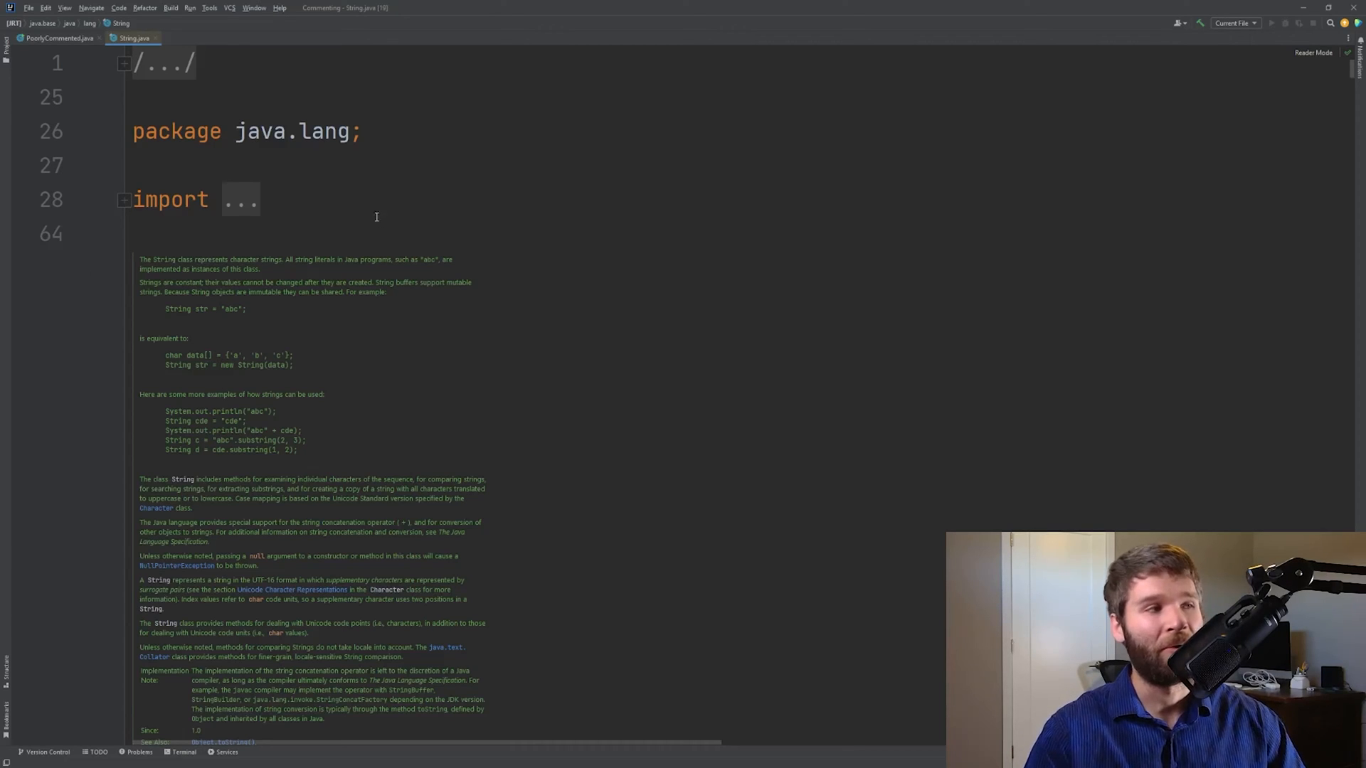
{"action": "mouse_move", "coordinate": [98, 271]}
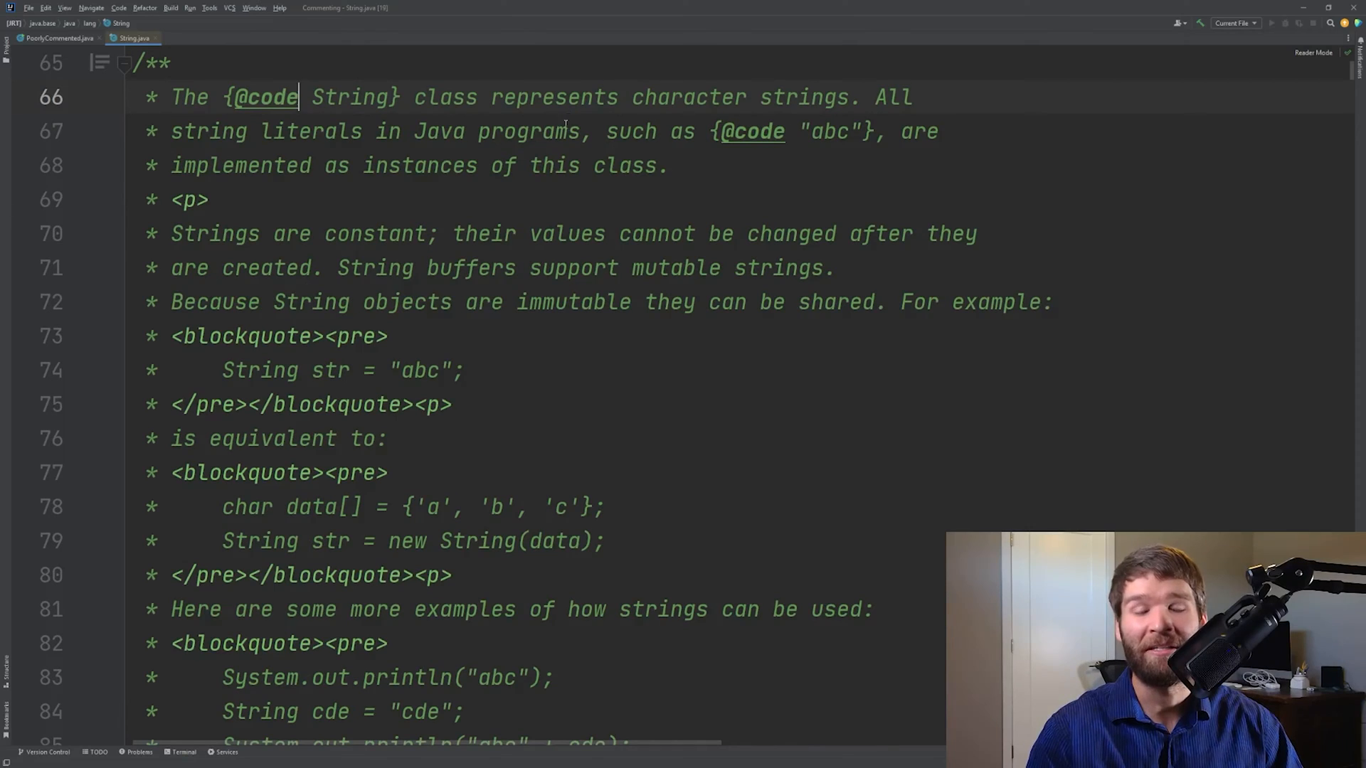
Scroll down through String's class Javadoc shown as raw comment source with tags
{"action": "scroll", "scroll_direction": "down", "scroll_amount": 3}
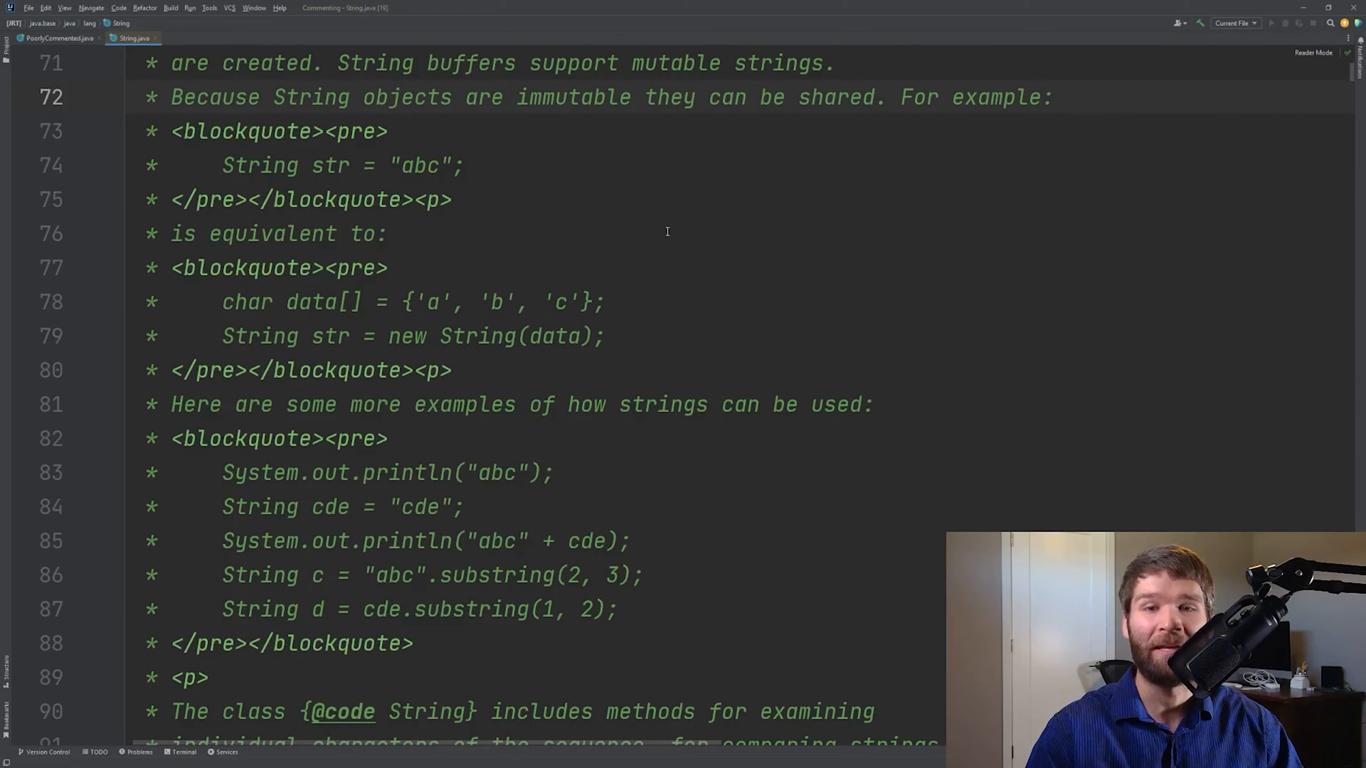
{"action": "mouse_move", "coordinate": [577, 240]}
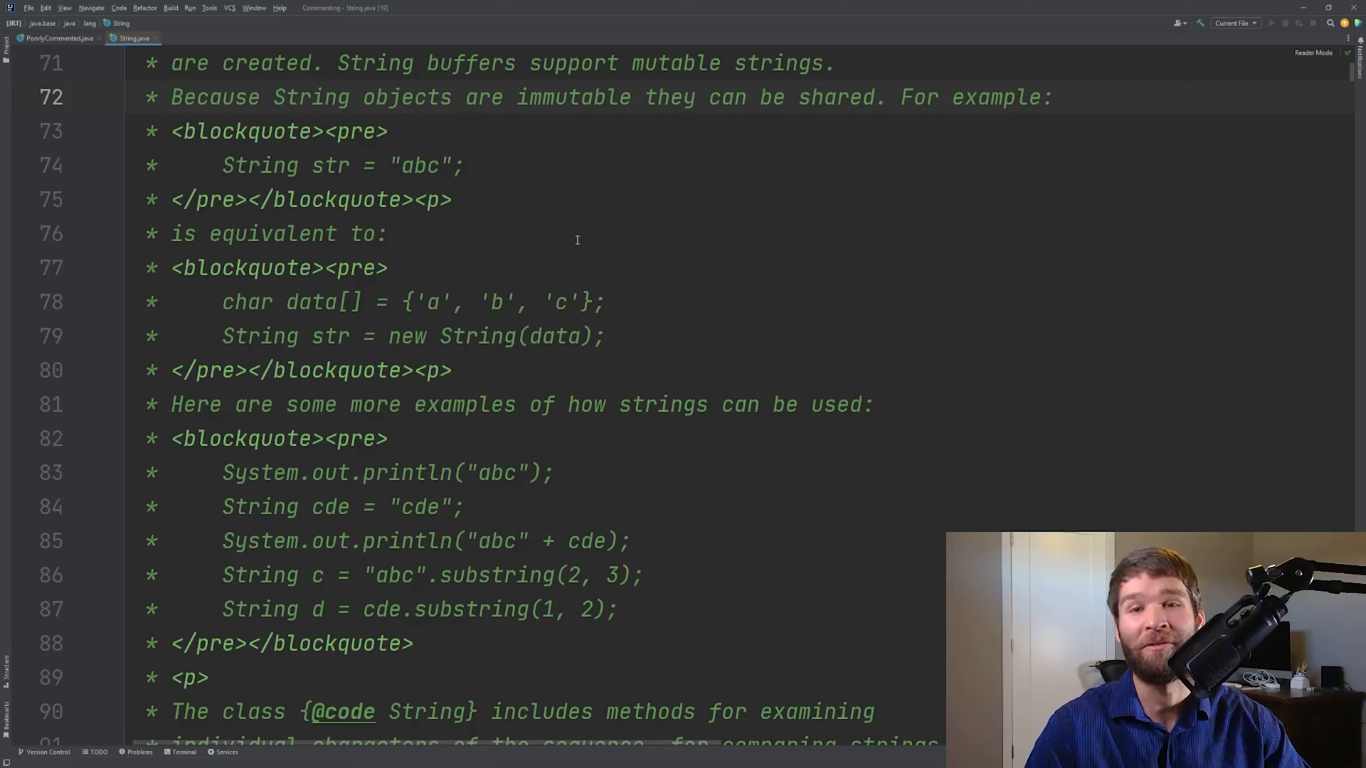
{"action": "scroll", "scroll_direction": "down", "scroll_amount": 3}
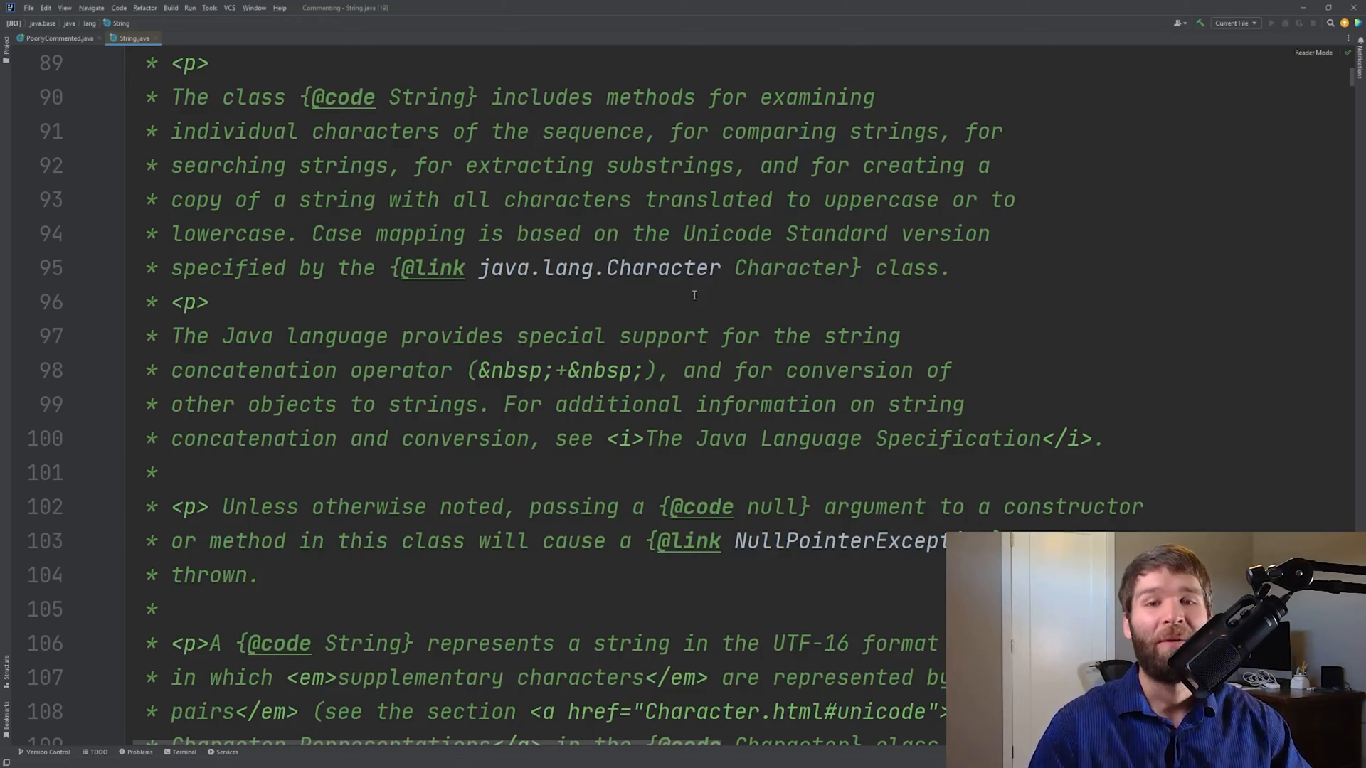
{"action": "mouse_move", "coordinate": [922, 303]}
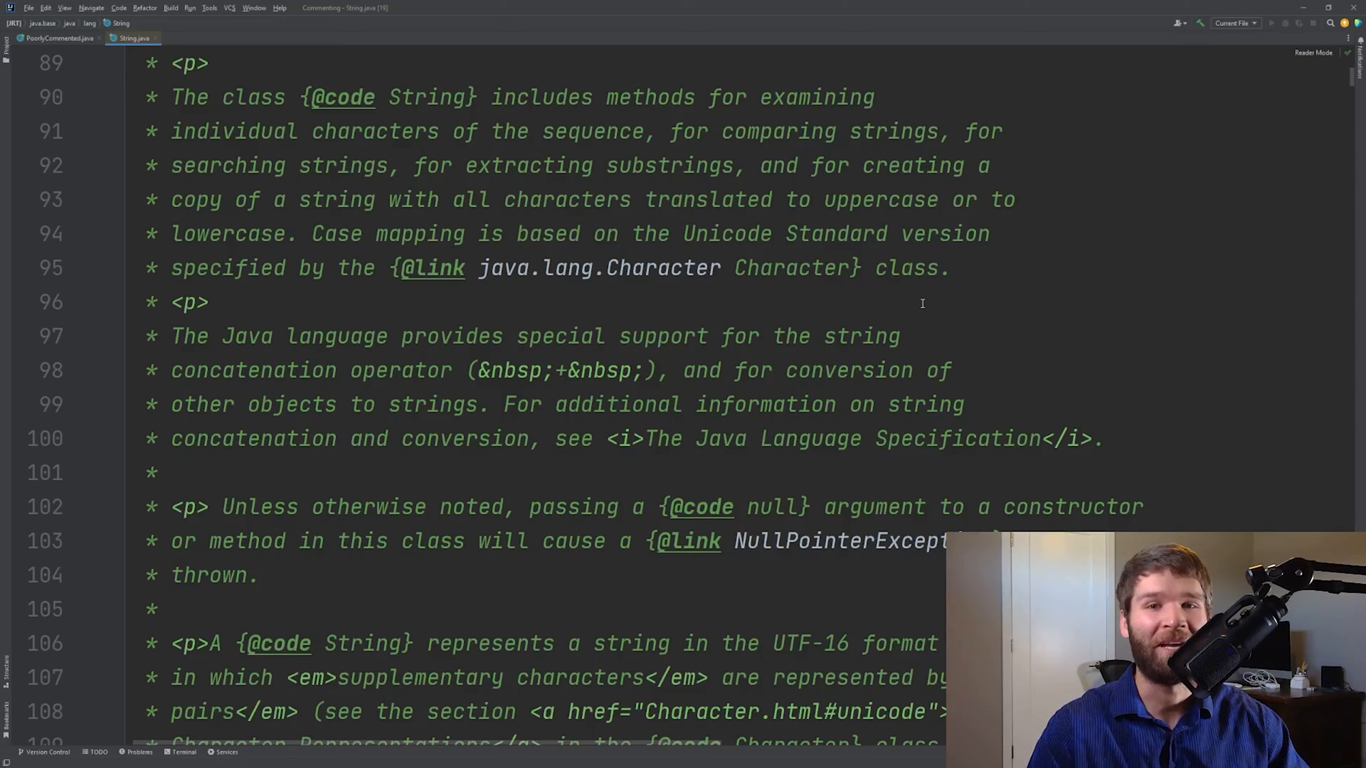
{"action": "scroll", "scroll_direction": "down", "scroll_amount": 3}
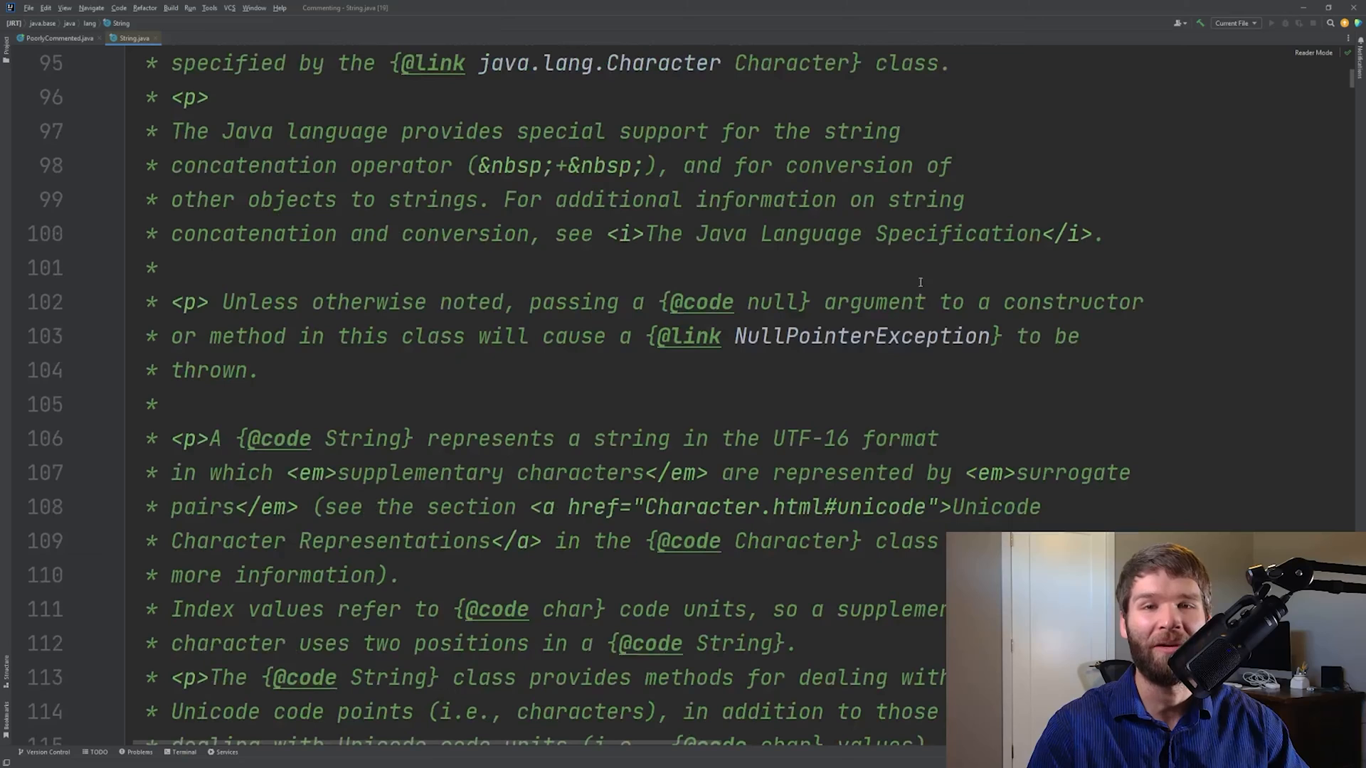
{"action": "mouse_move", "coordinate": [928, 389]}
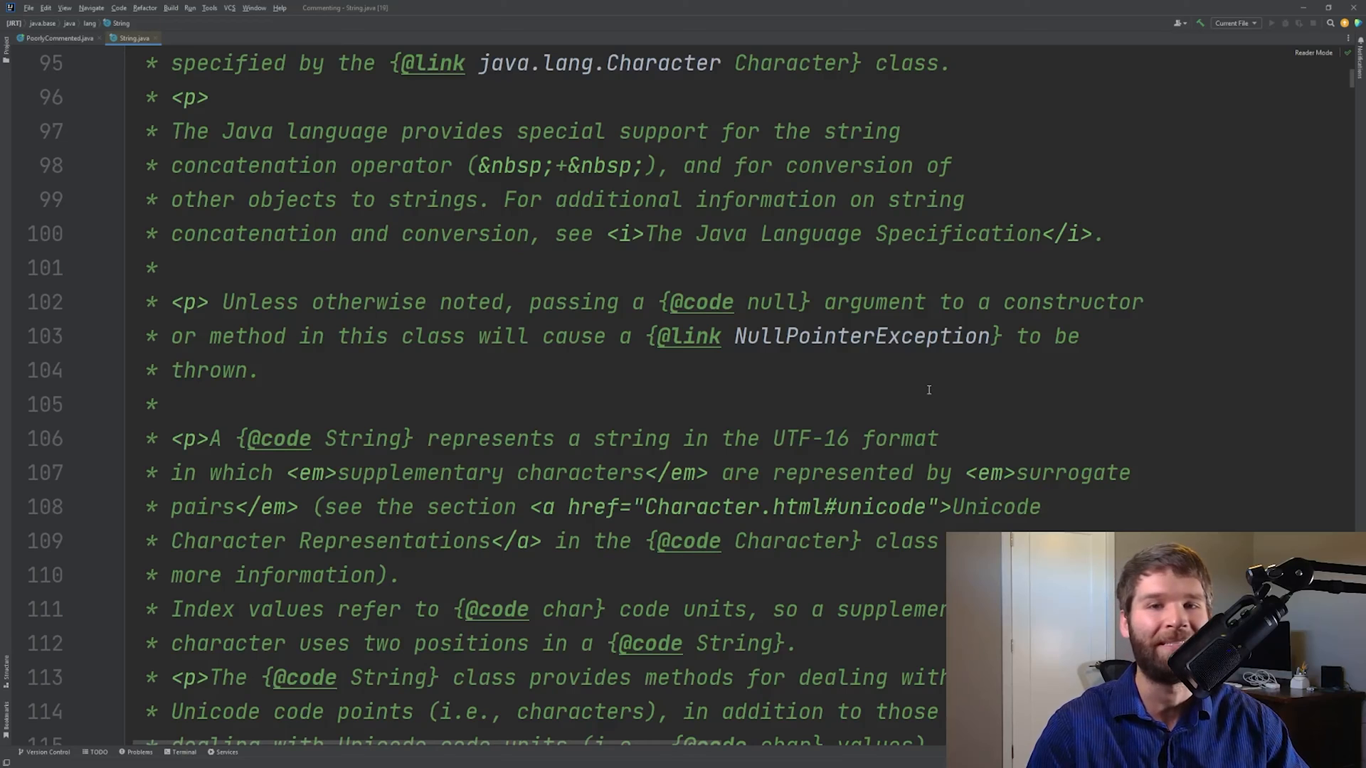
{"action": "scroll", "scroll_direction": "down", "scroll_amount": 3}
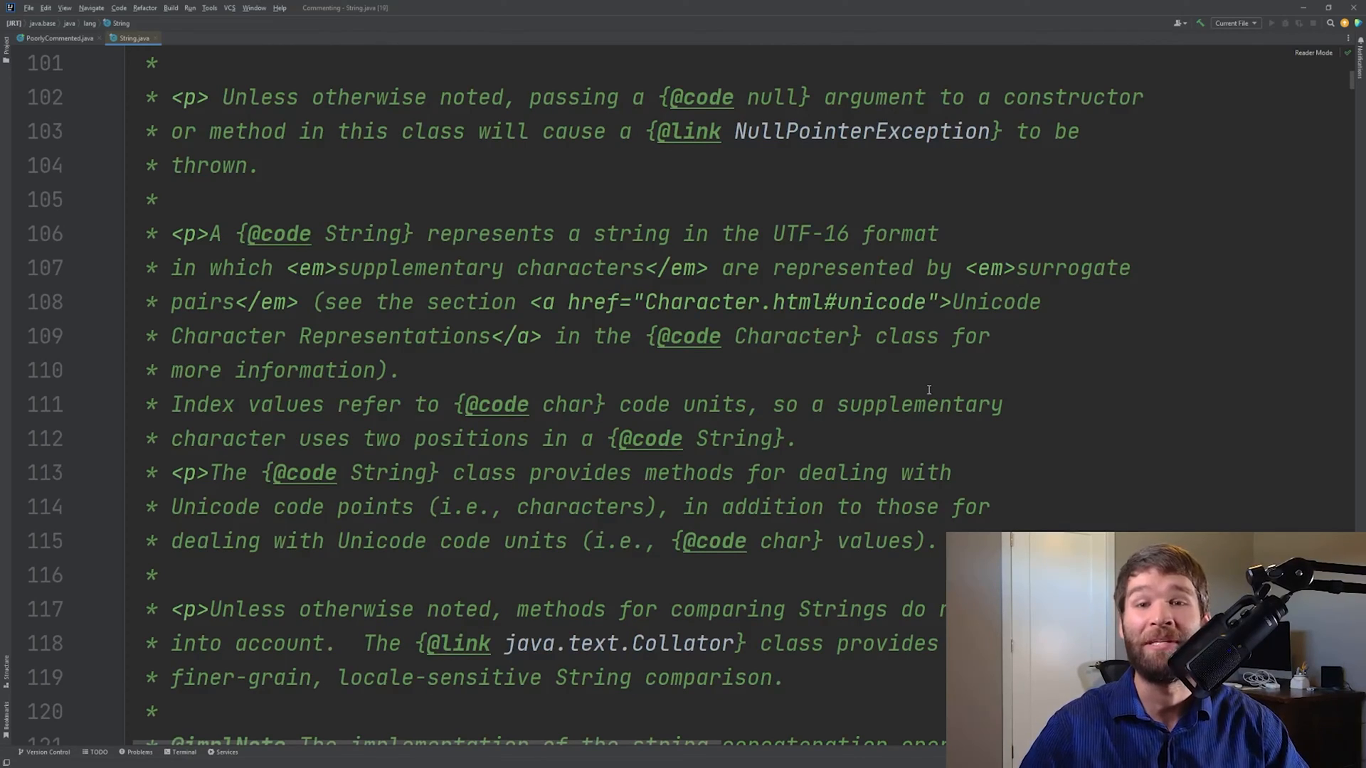
{"action": "scroll", "scroll_direction": "down", "scroll_amount": 3}
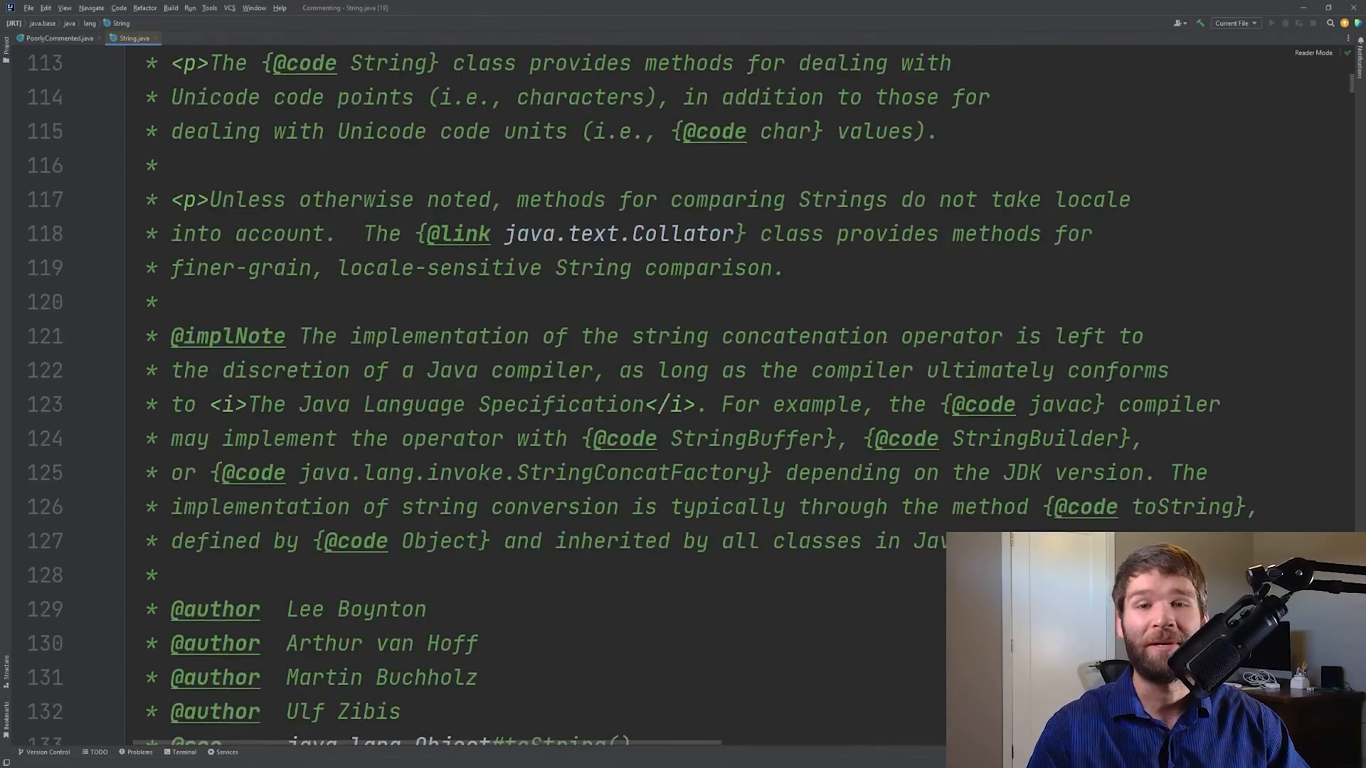
{"action": "scroll", "scroll_direction": "down", "scroll_amount": 3}
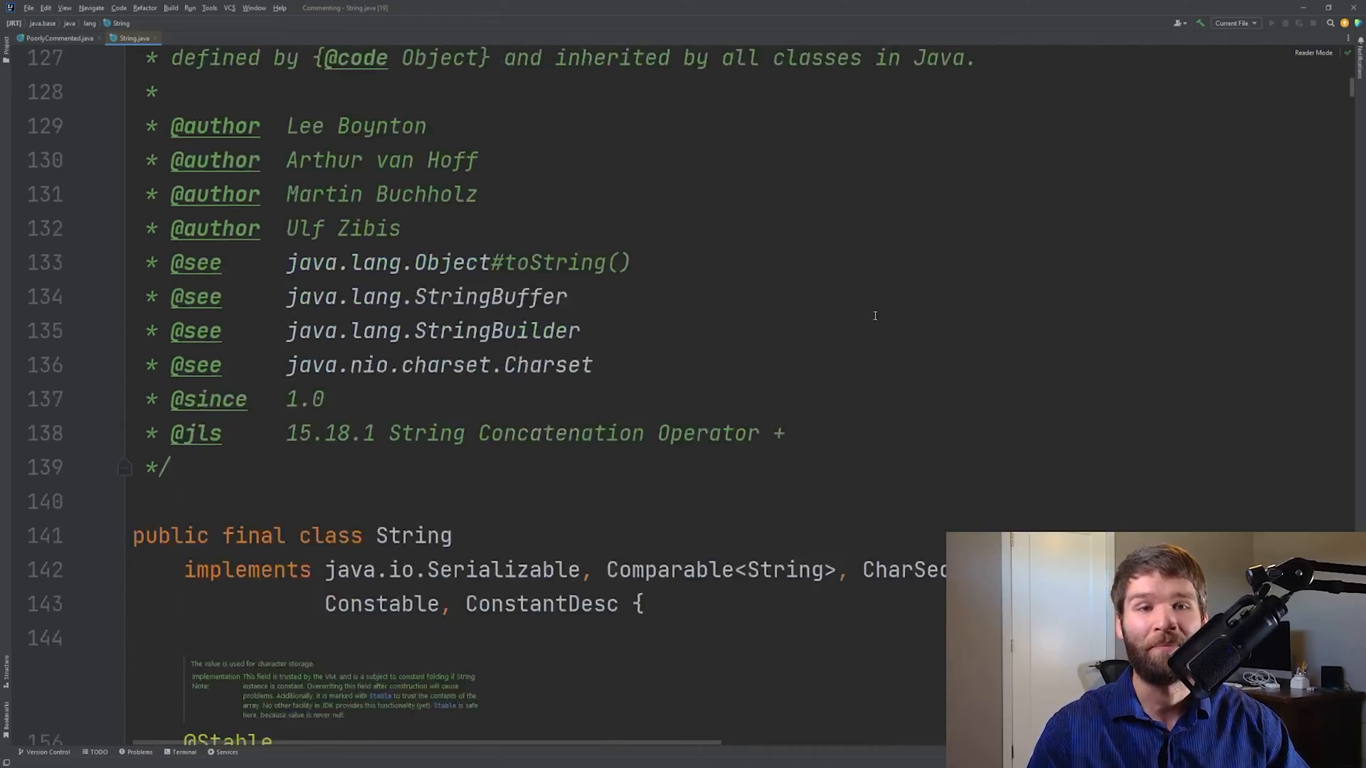
{"action": "scroll", "scroll_direction": "down", "scroll_amount": 3}
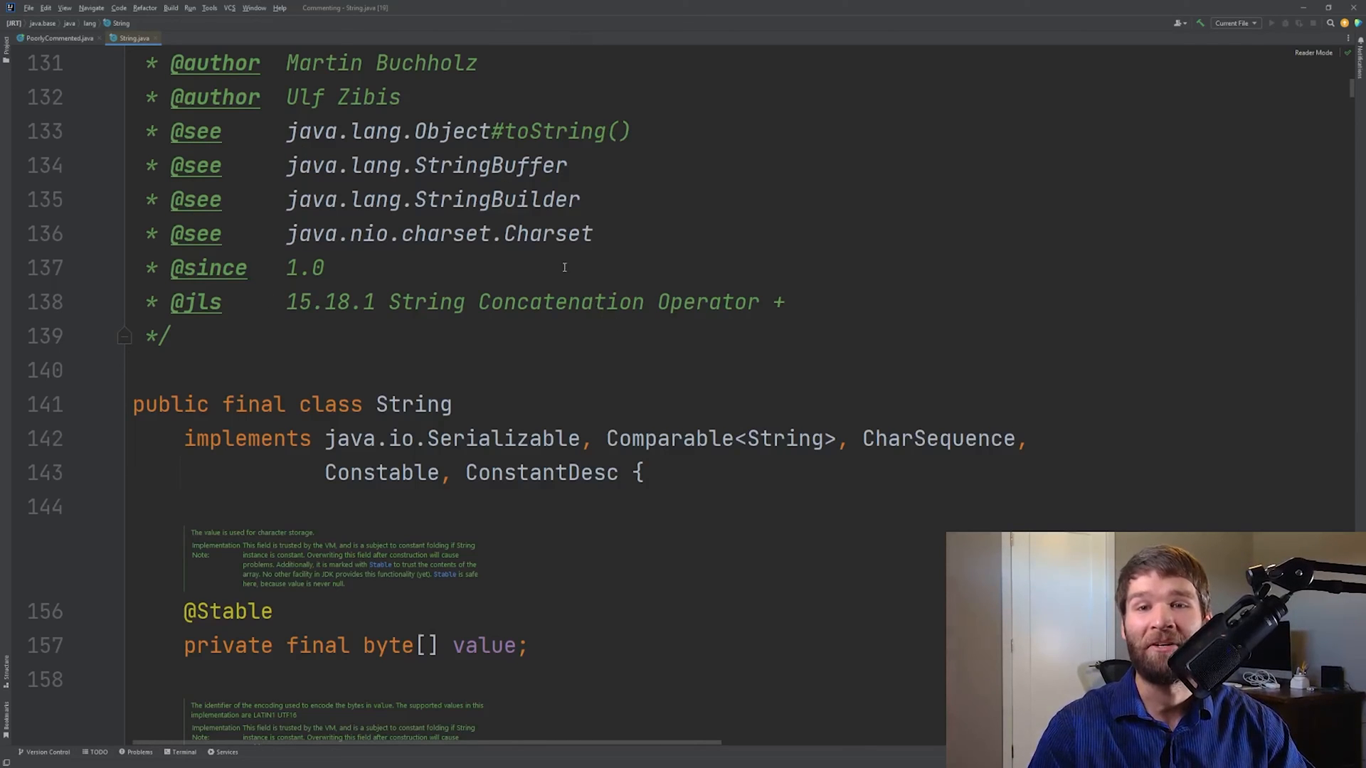
{"action": "mouse_move", "coordinate": [496, 199]}
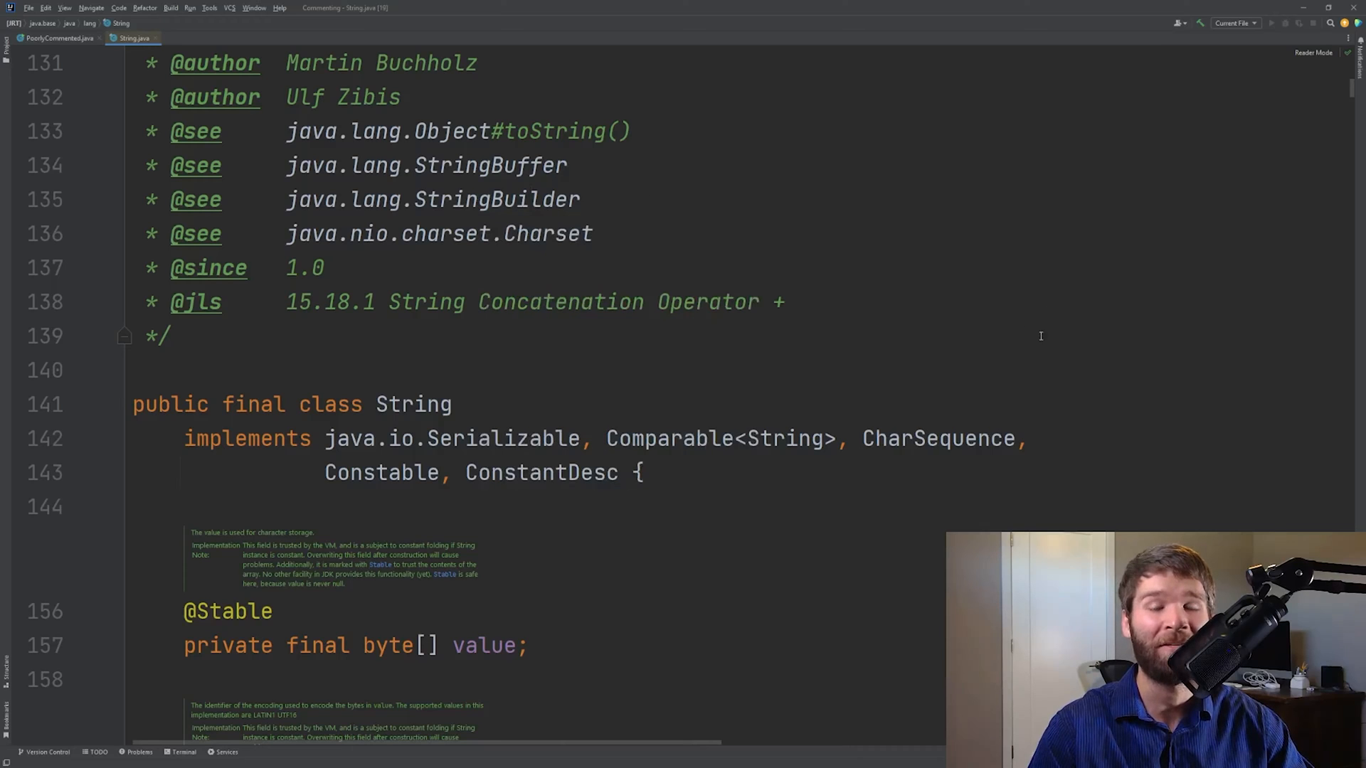
{"action": "mouse_move", "coordinate": [983, 349]}
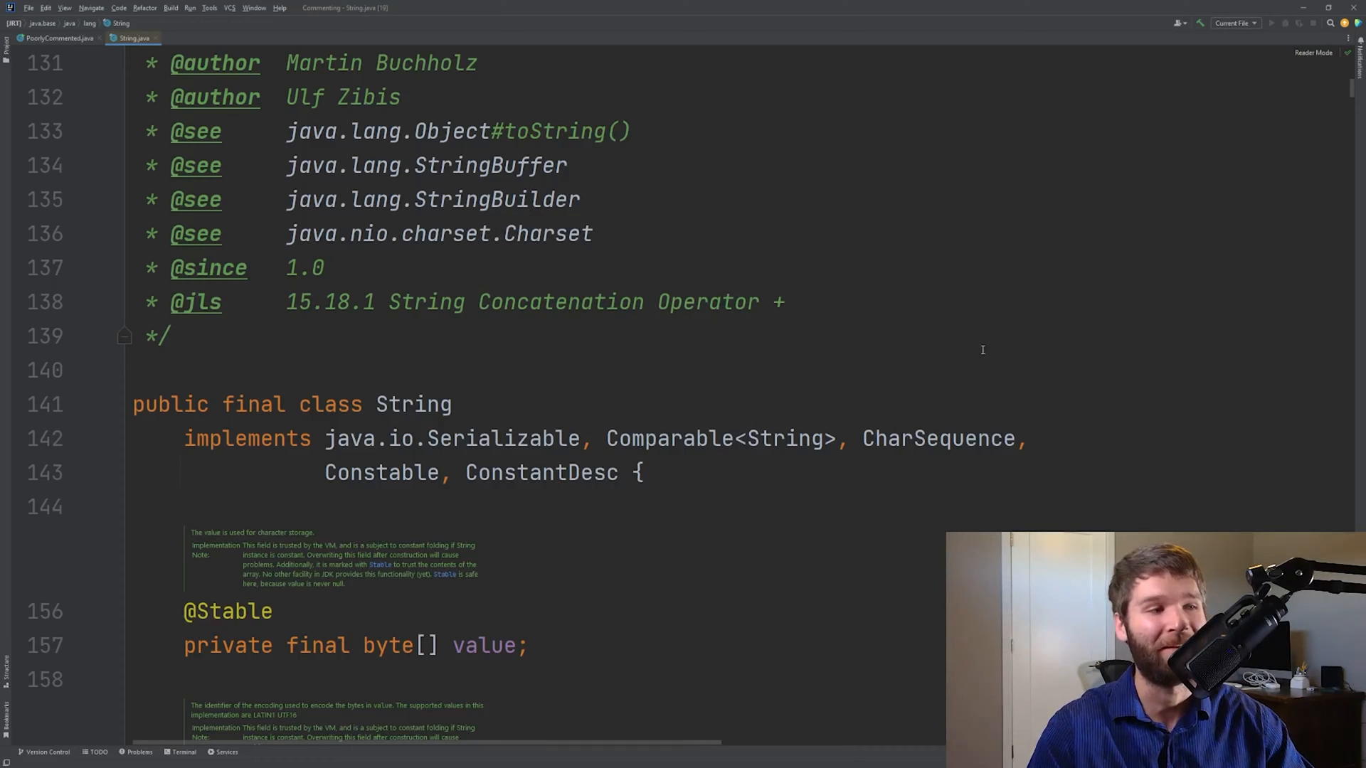
Scroll past String's fields into the constructors, around line 485
{"action": "scroll", "scroll_direction": "down", "scroll_amount": 3}
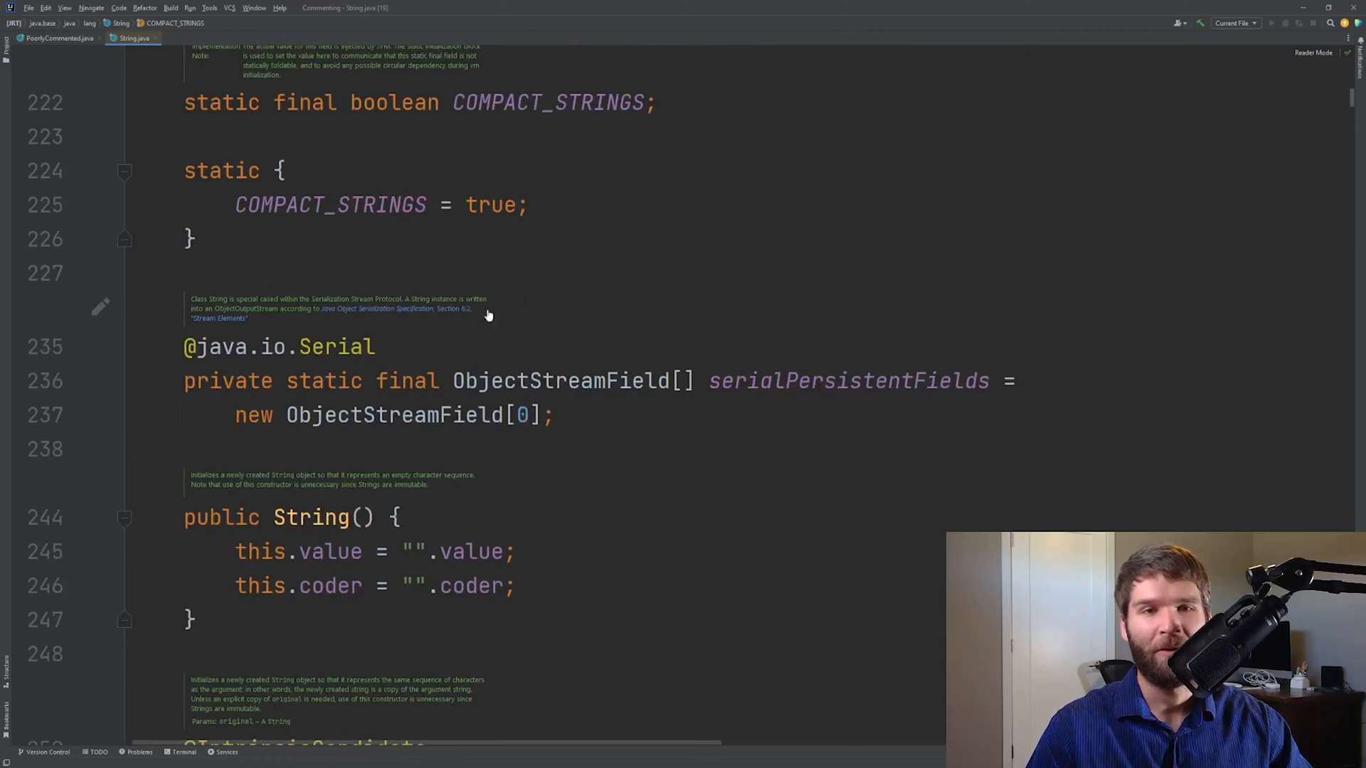
{"action": "scroll", "scroll_direction": "down", "scroll_amount": 3}
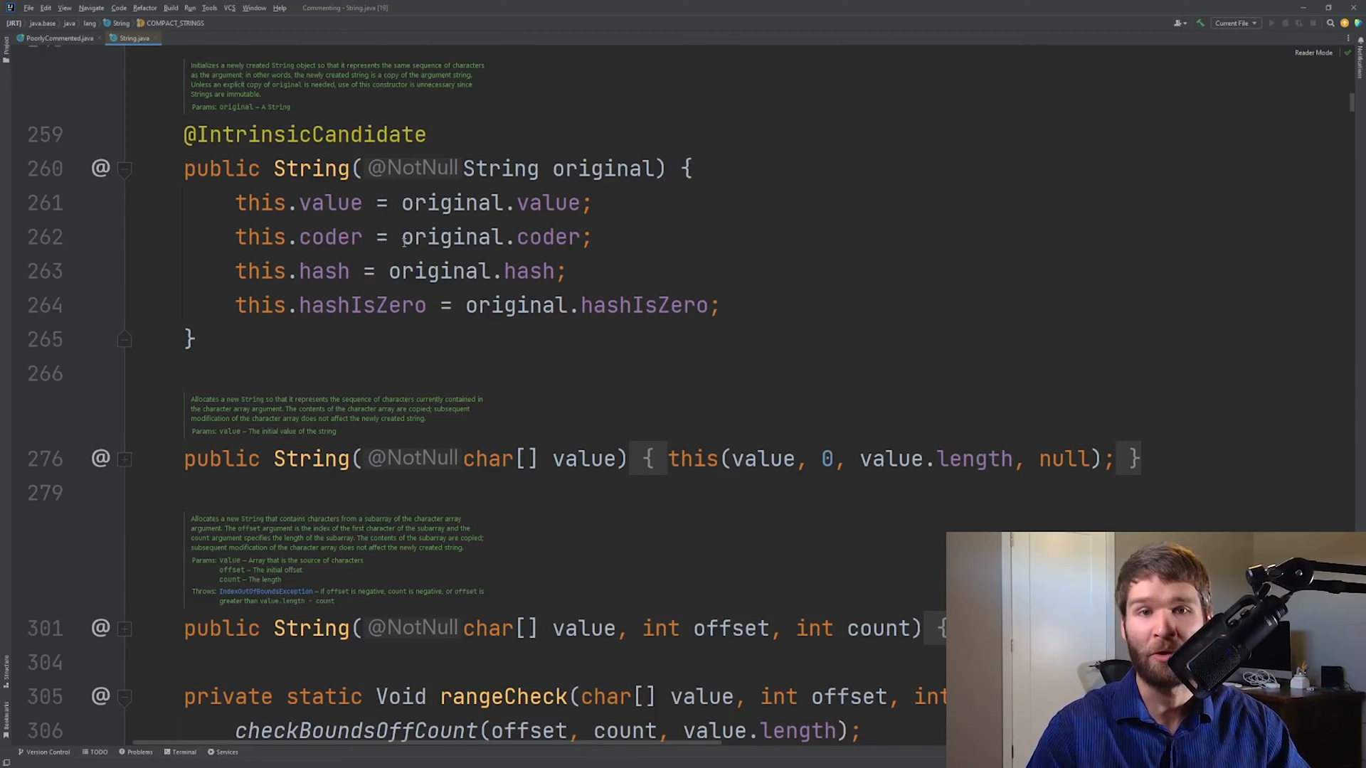
{"action": "scroll", "scroll_direction": "down", "scroll_amount": 3}
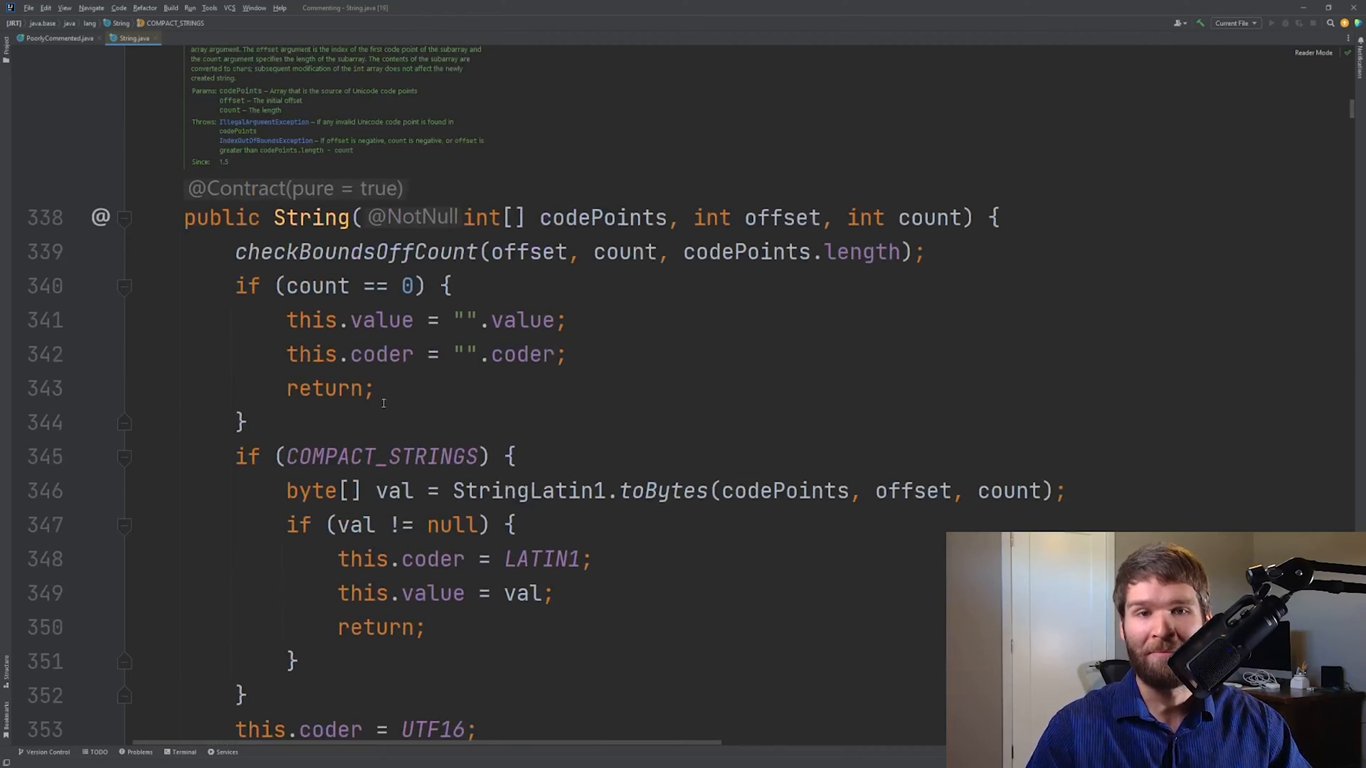
{"action": "mouse_move", "coordinate": [631, 330]}
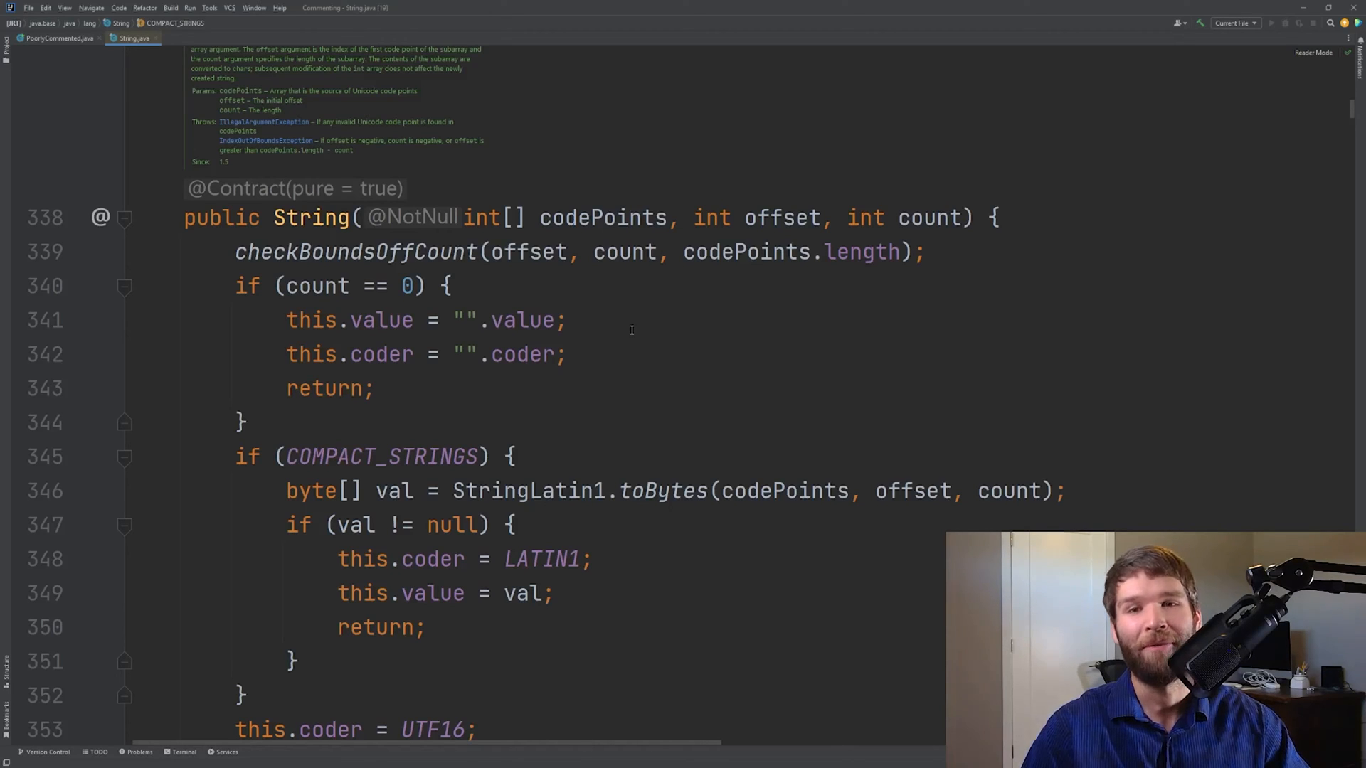
{"action": "scroll", "scroll_direction": "down", "scroll_amount": 3}
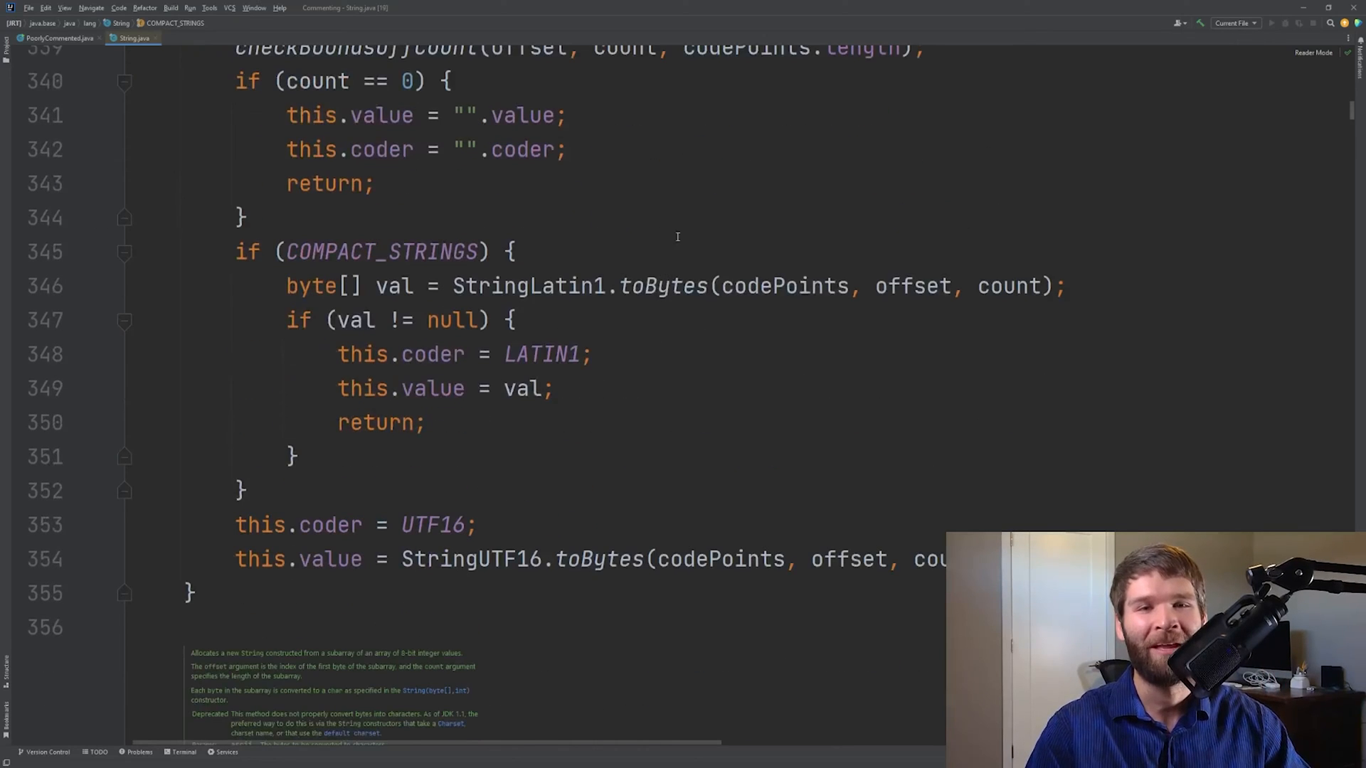
{"action": "scroll", "scroll_direction": "down", "scroll_amount": 3}
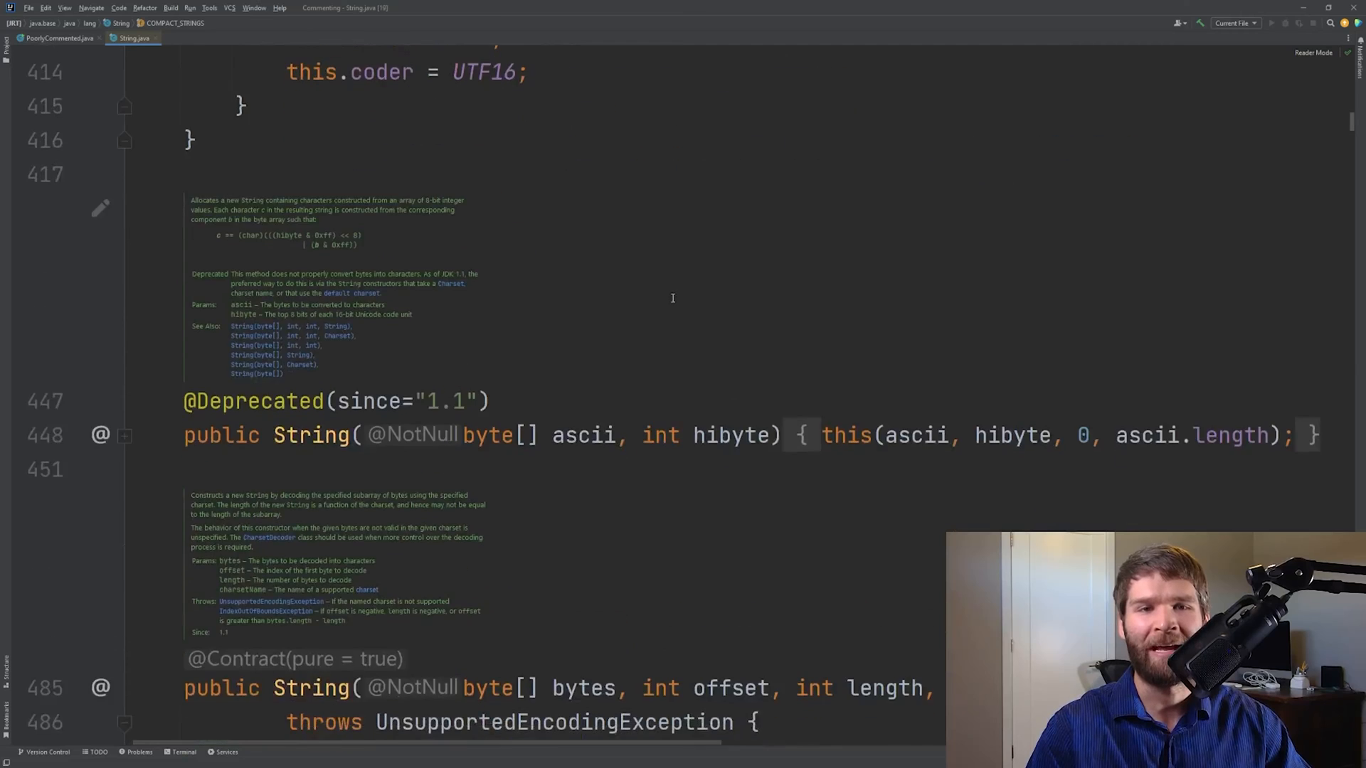
{"action": "scroll", "scroll_direction": "down", "scroll_amount": 3}
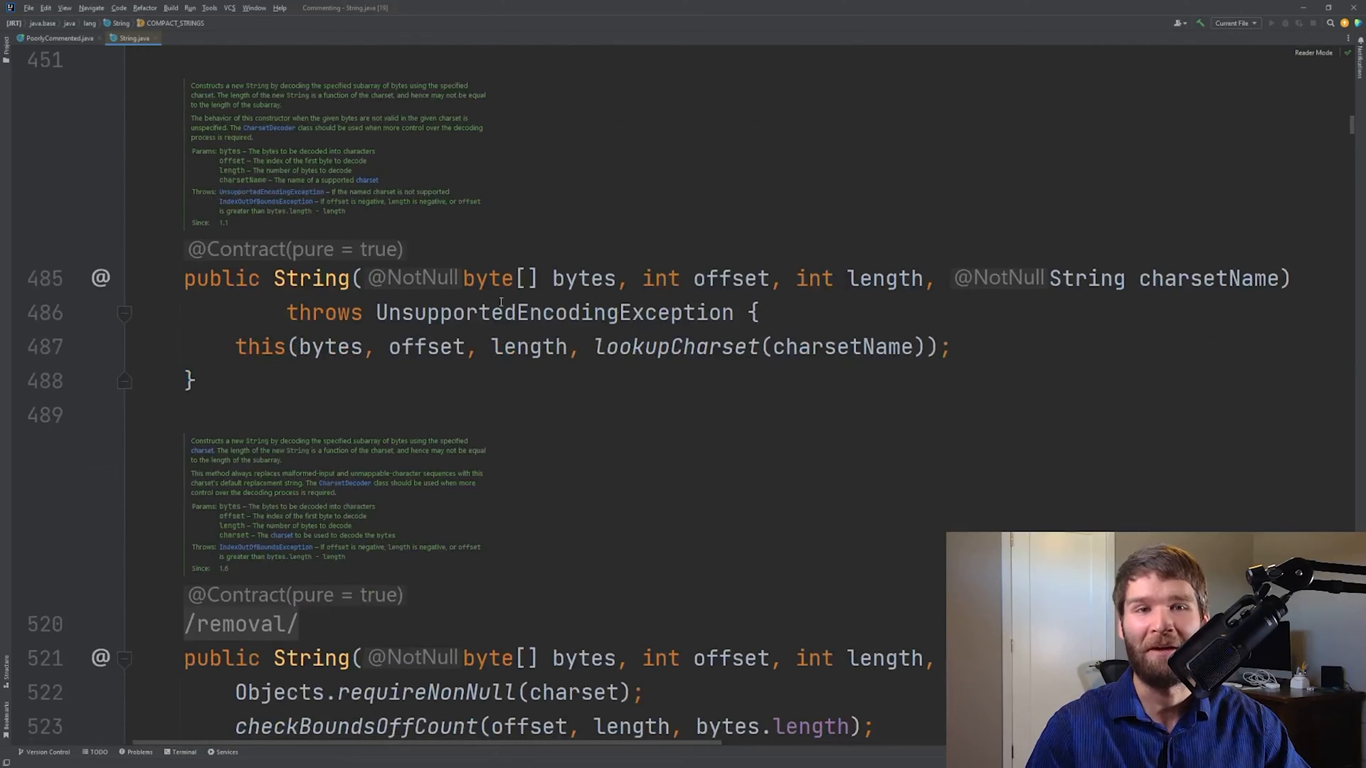
{"action": "mouse_move", "coordinate": [131, 103]}
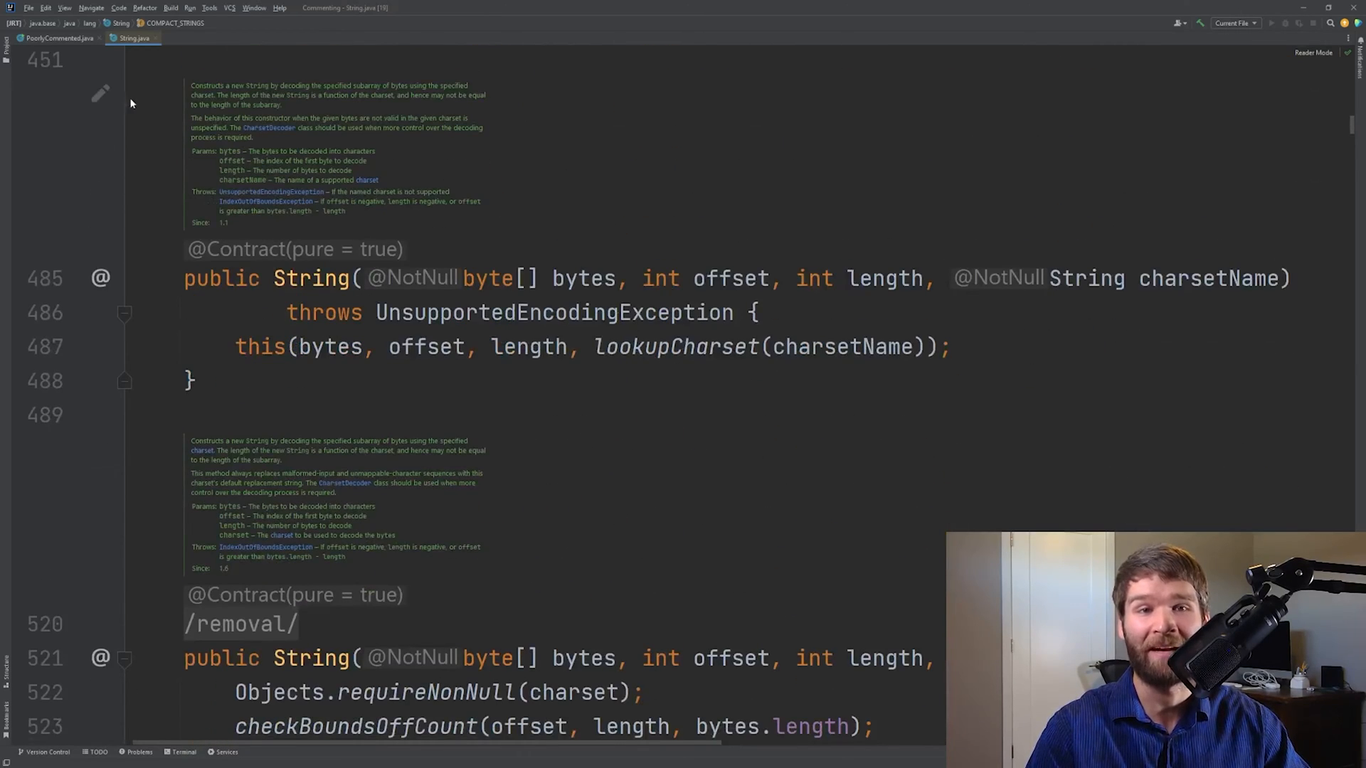
{"action": "scroll", "scroll_direction": "up", "scroll_amount": 3}
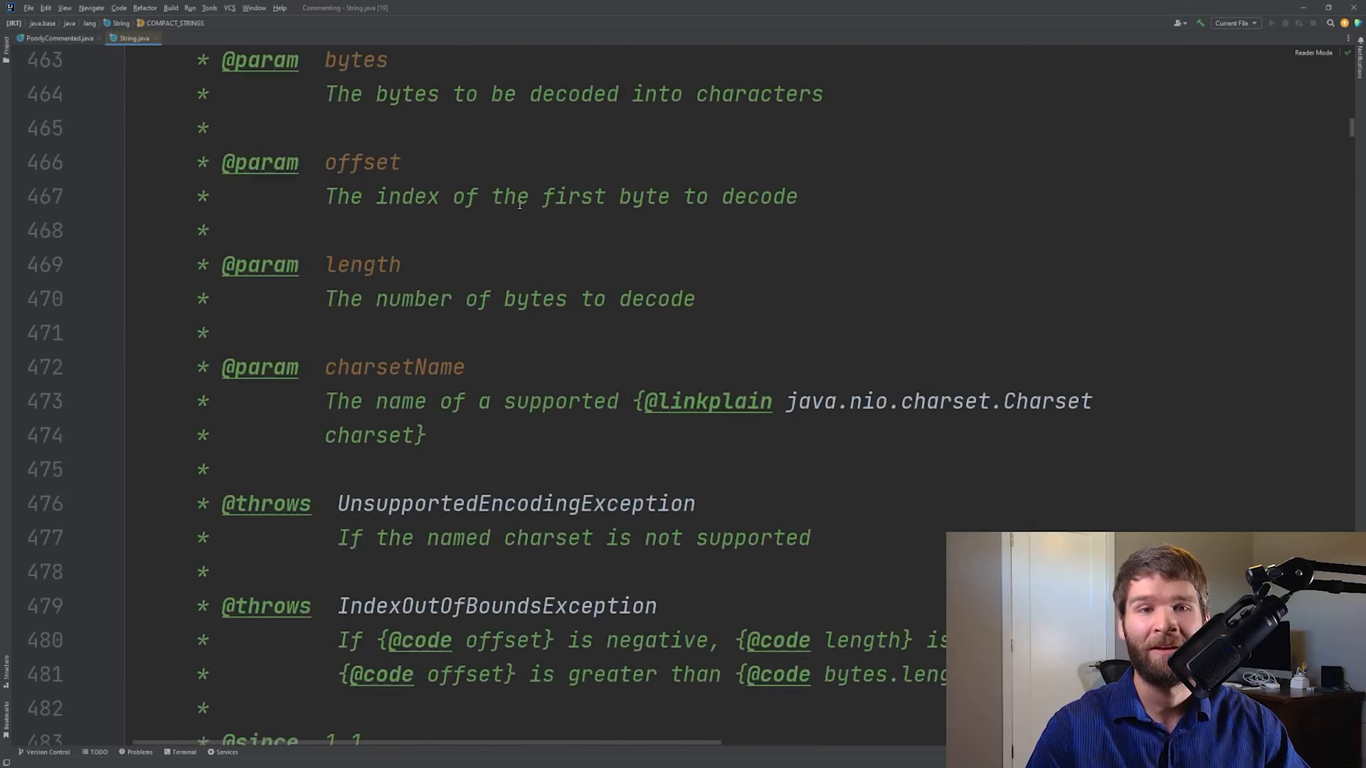
{"action": "scroll", "scroll_direction": "up", "scroll_amount": 3}
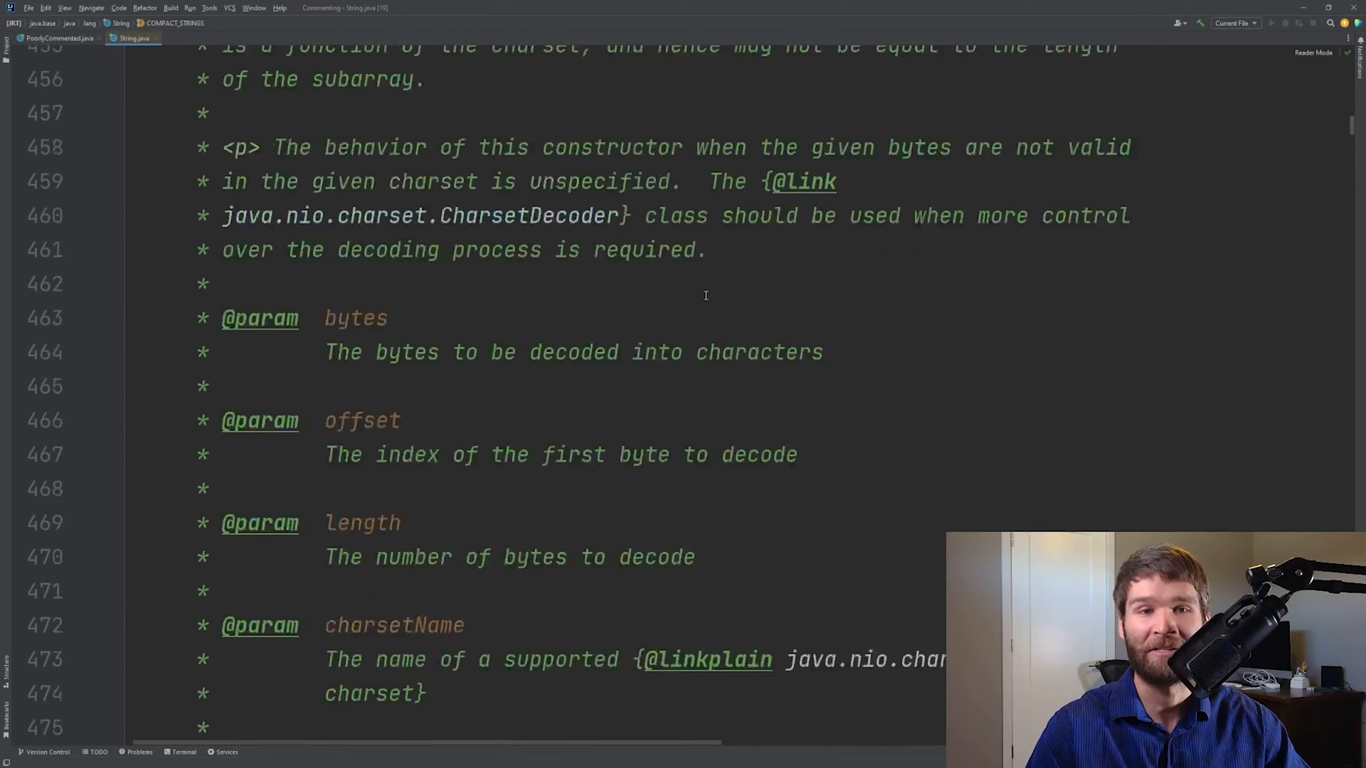
{"action": "scroll", "scroll_direction": "up", "scroll_amount": 3}
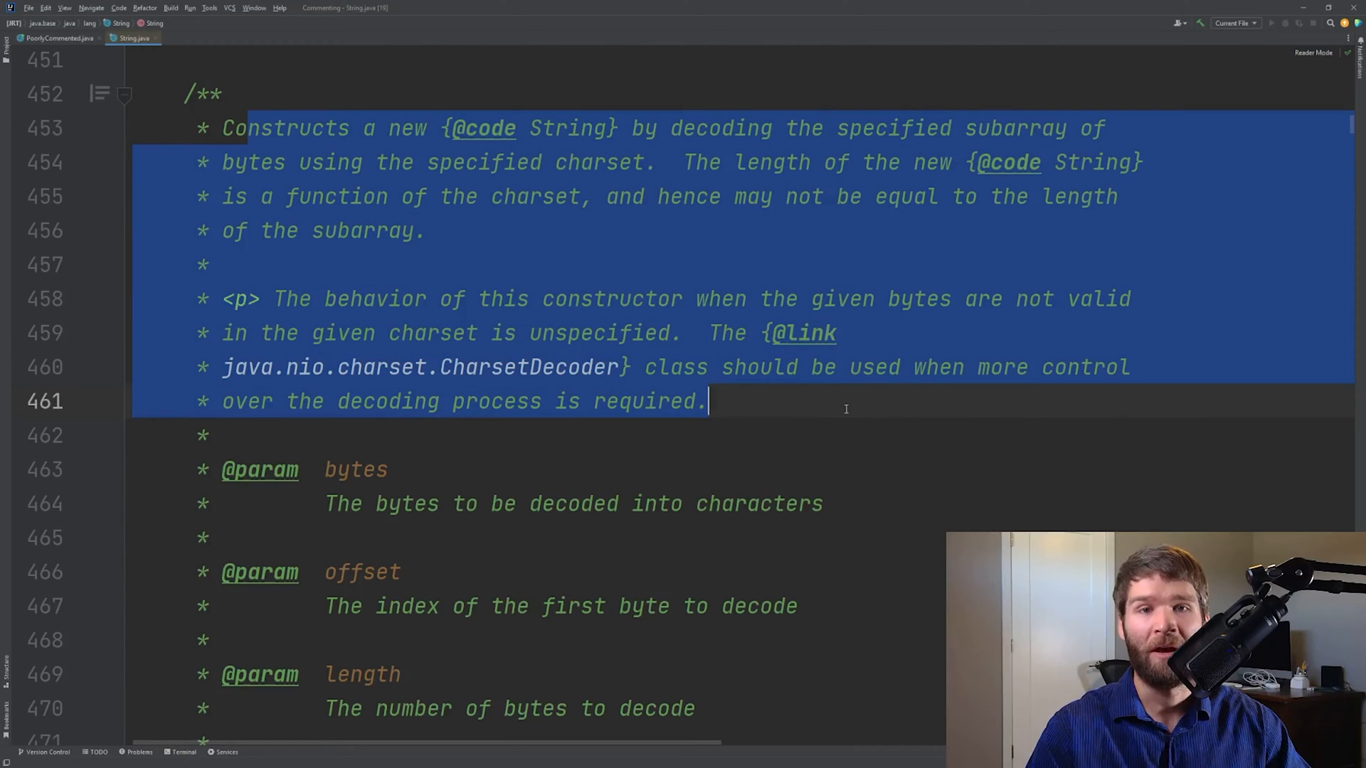
{"action": "scroll", "scroll_direction": "down", "scroll_amount": 3}
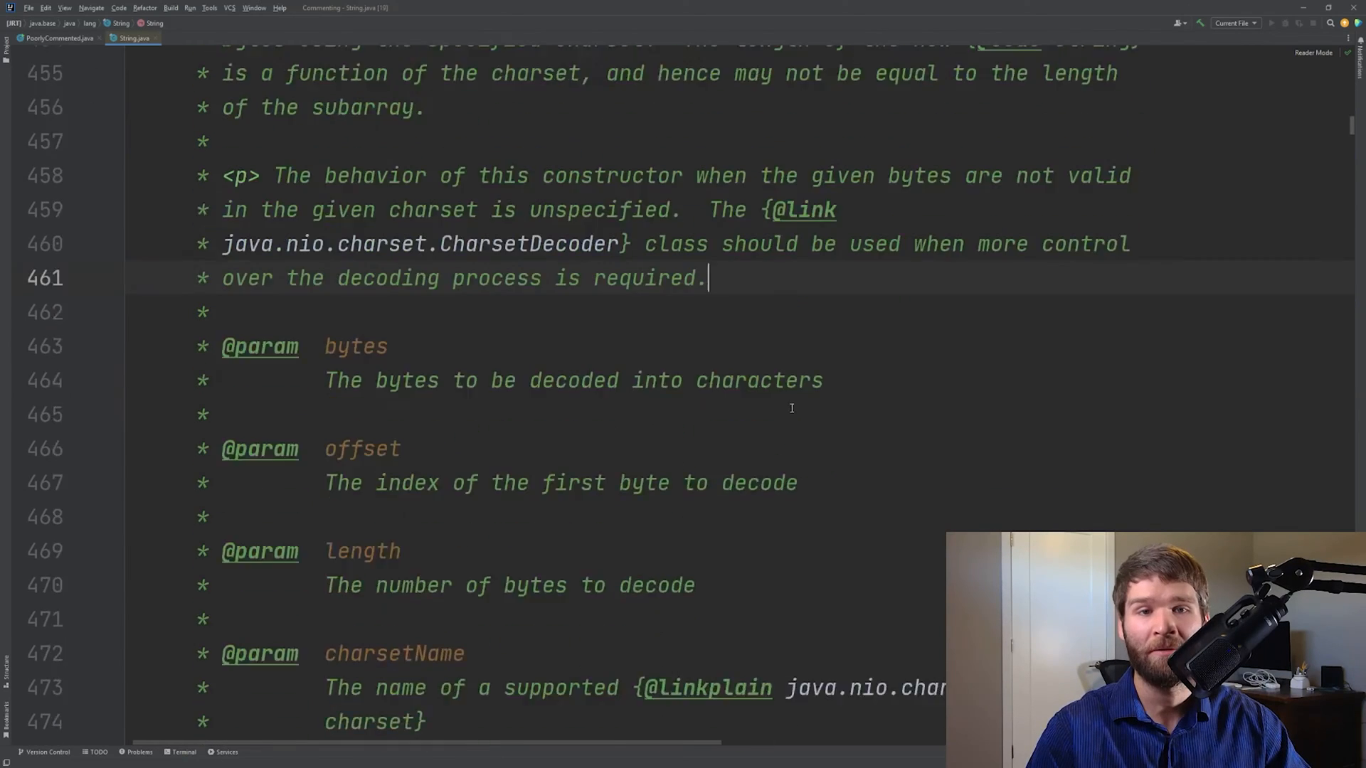
{"action": "scroll", "scroll_direction": "down", "scroll_amount": 3}
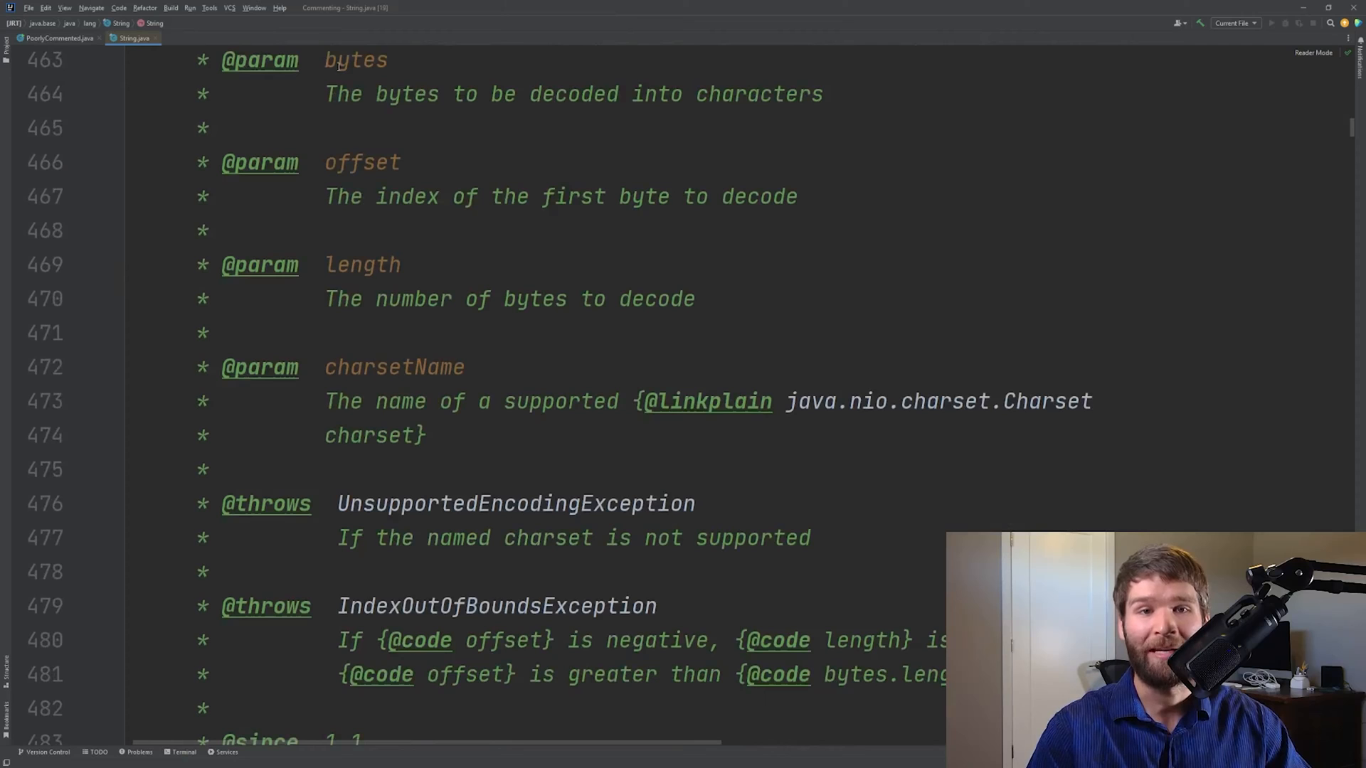
{"action": "scroll", "scroll_direction": "down", "scroll_amount": 3}
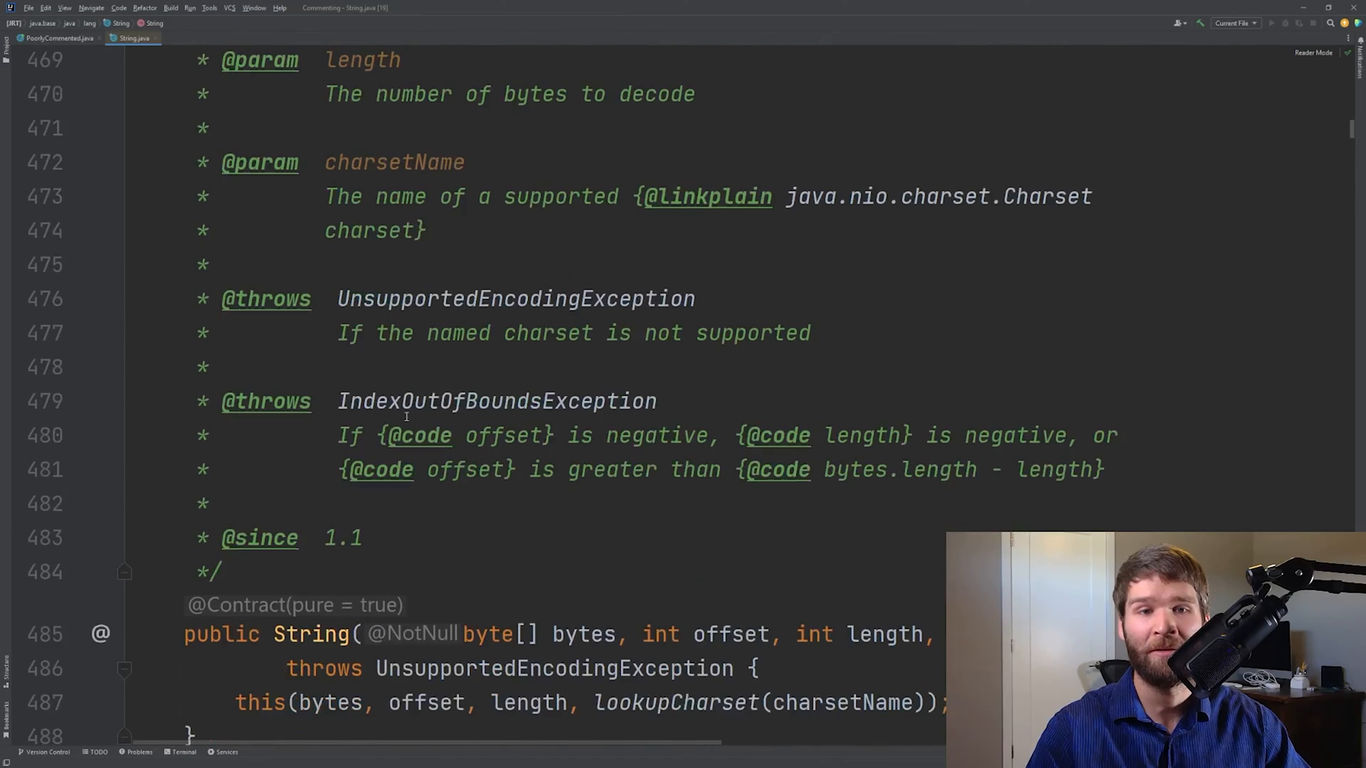
{"action": "mouse_move", "coordinate": [655, 469]}
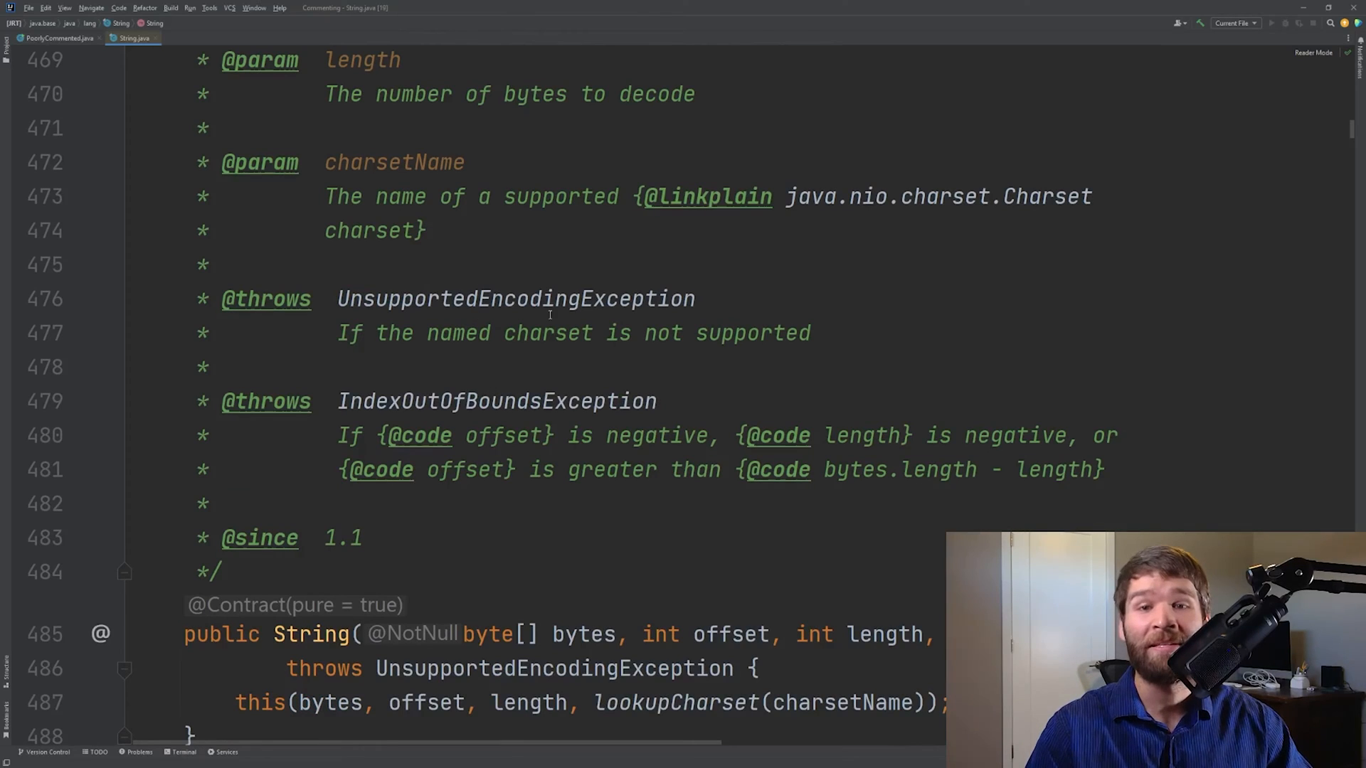
{"action": "mouse_move", "coordinate": [816, 257]}
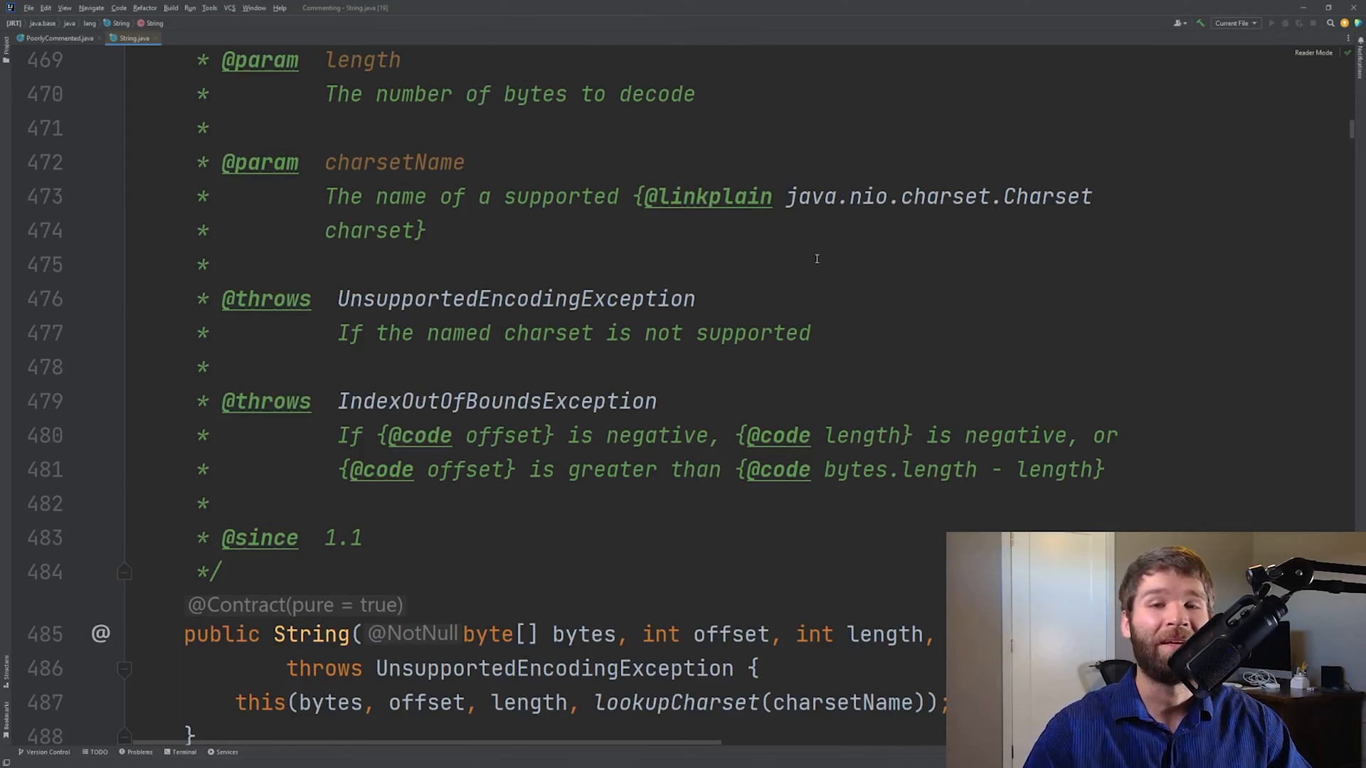
{"action": "mouse_move", "coordinate": [986, 299]}
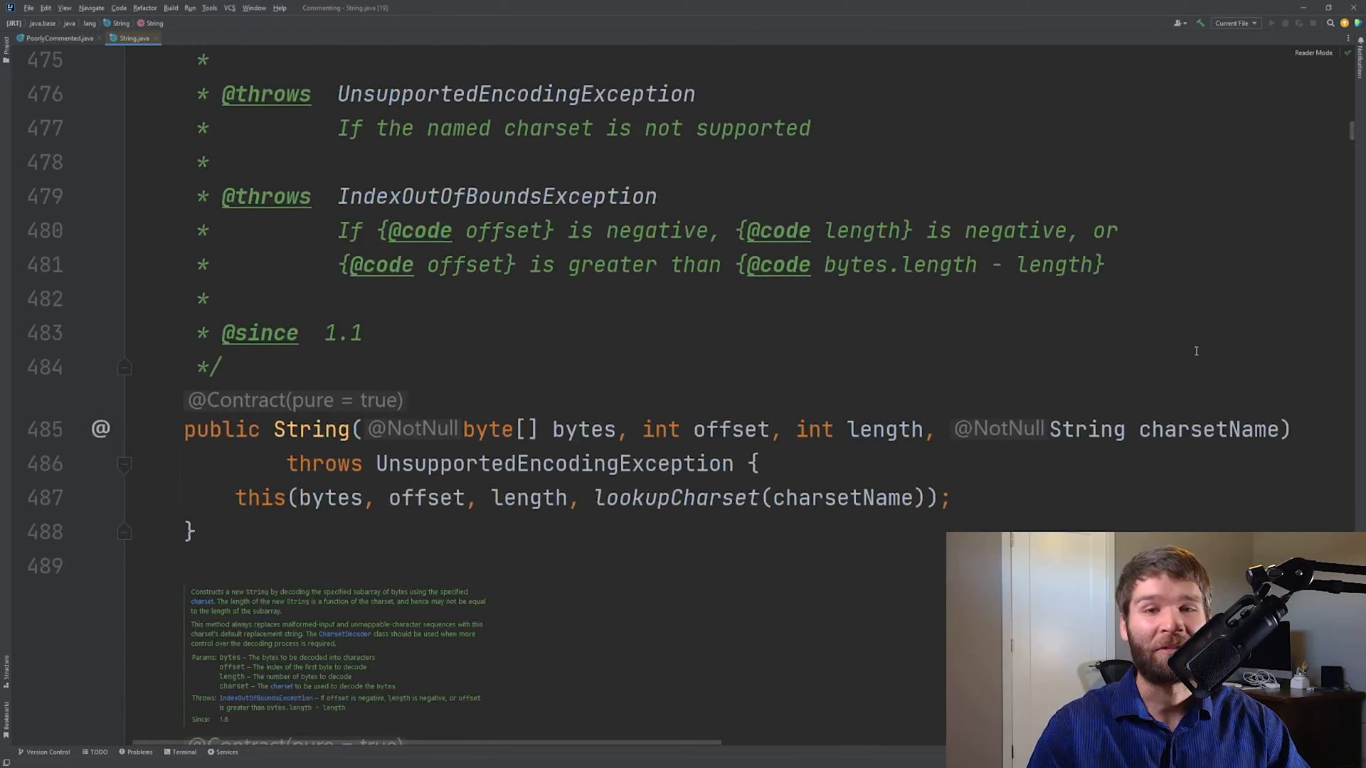
{"action": "mouse_move", "coordinate": [888, 462]}
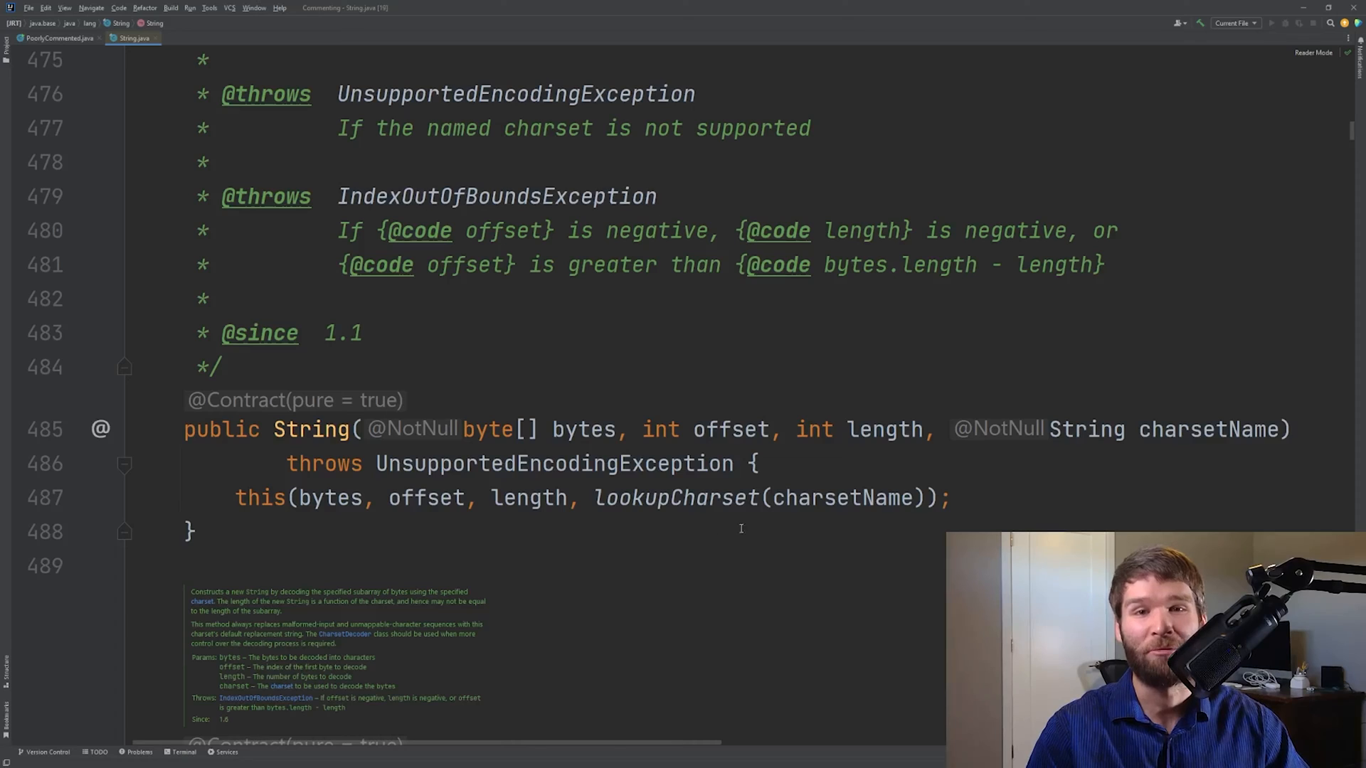
Scroll into the Charset constructor's UTF-8 decoding while loop around line 547
{"action": "scroll", "scroll_direction": "down", "scroll_amount": 3}
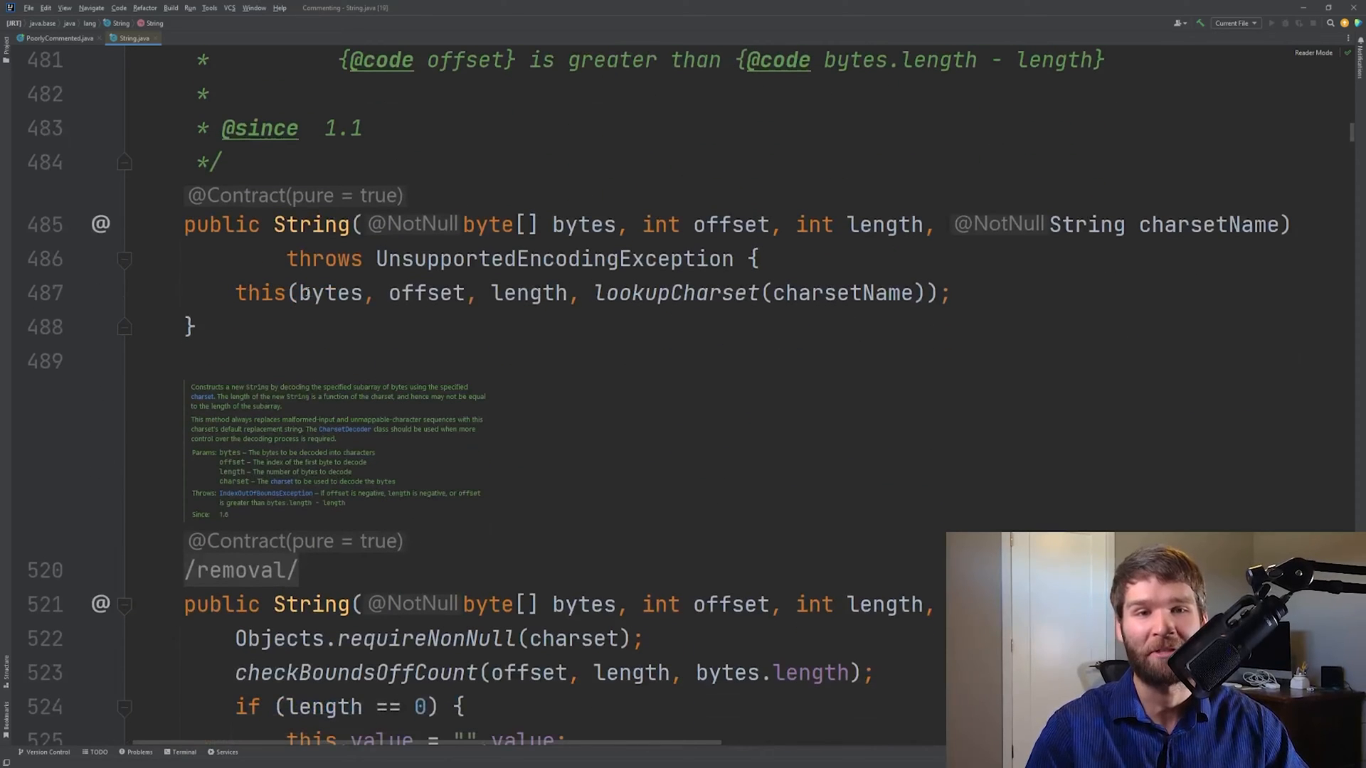
{"action": "scroll", "scroll_direction": "down", "scroll_amount": 3}
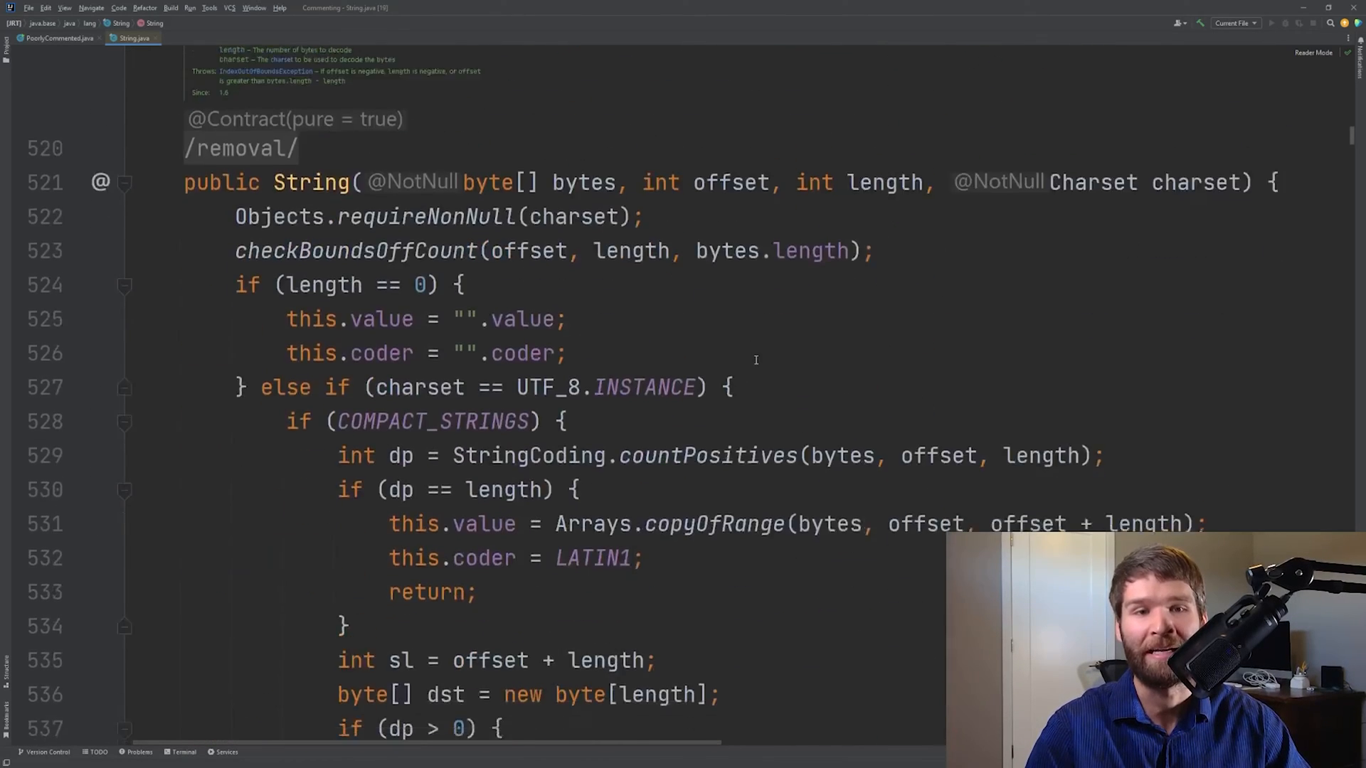
{"action": "scroll", "scroll_direction": "down", "scroll_amount": 3}
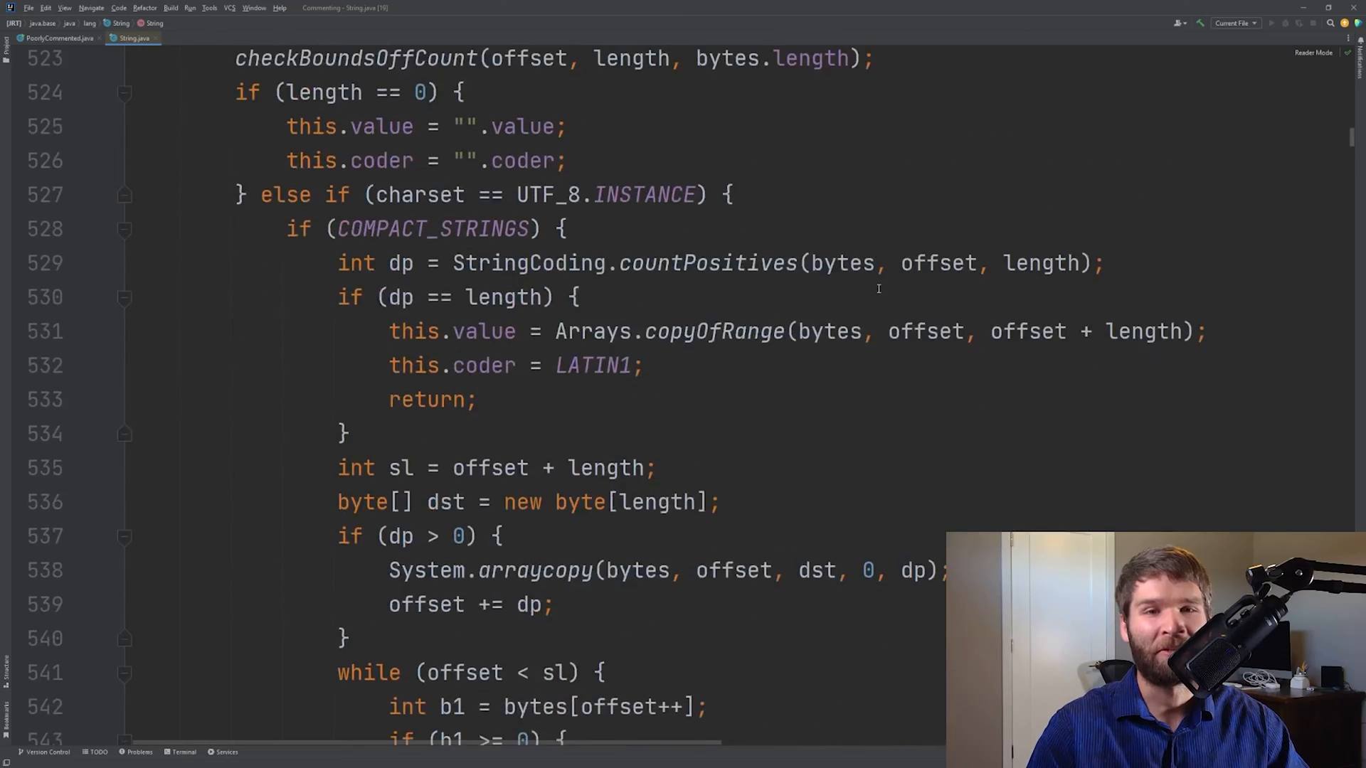
{"action": "scroll", "scroll_direction": "down", "scroll_amount": 3}
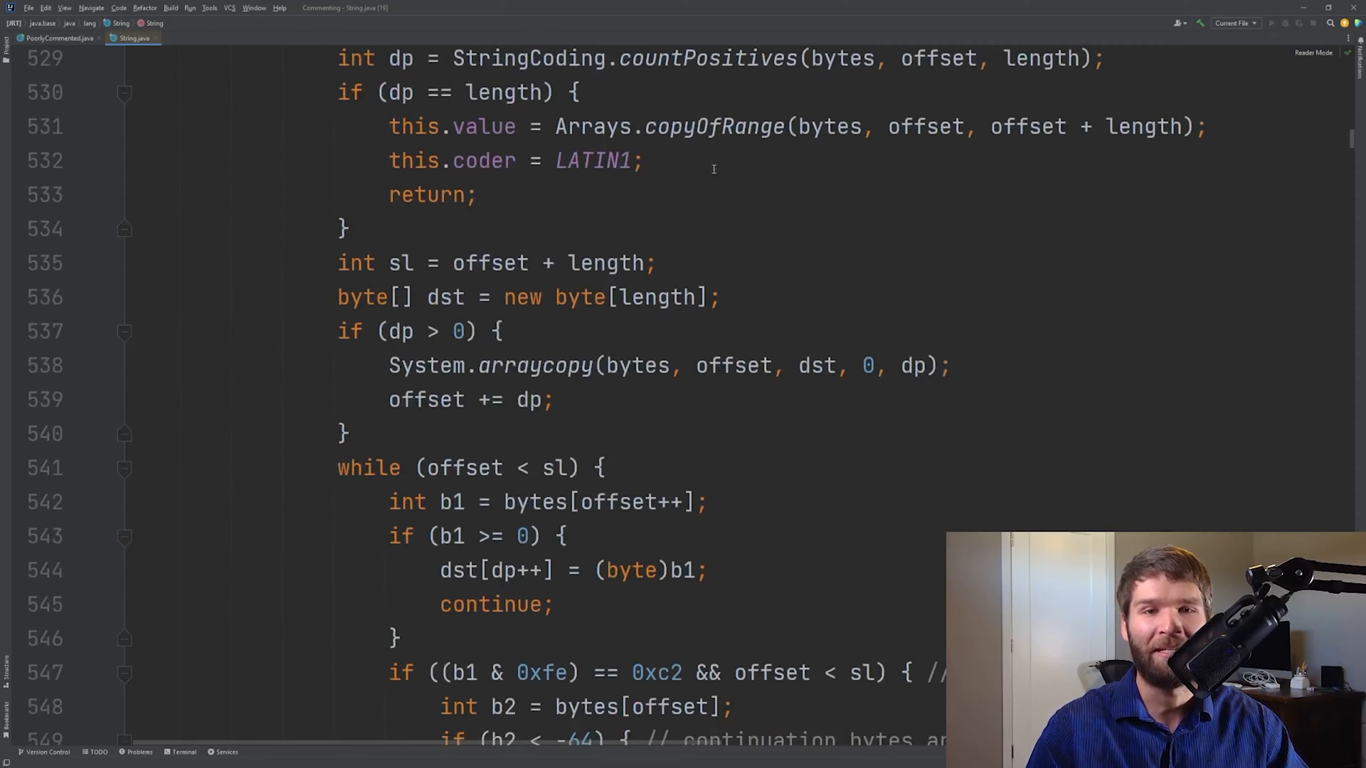
{"action": "scroll", "scroll_direction": "down", "scroll_amount": 3}
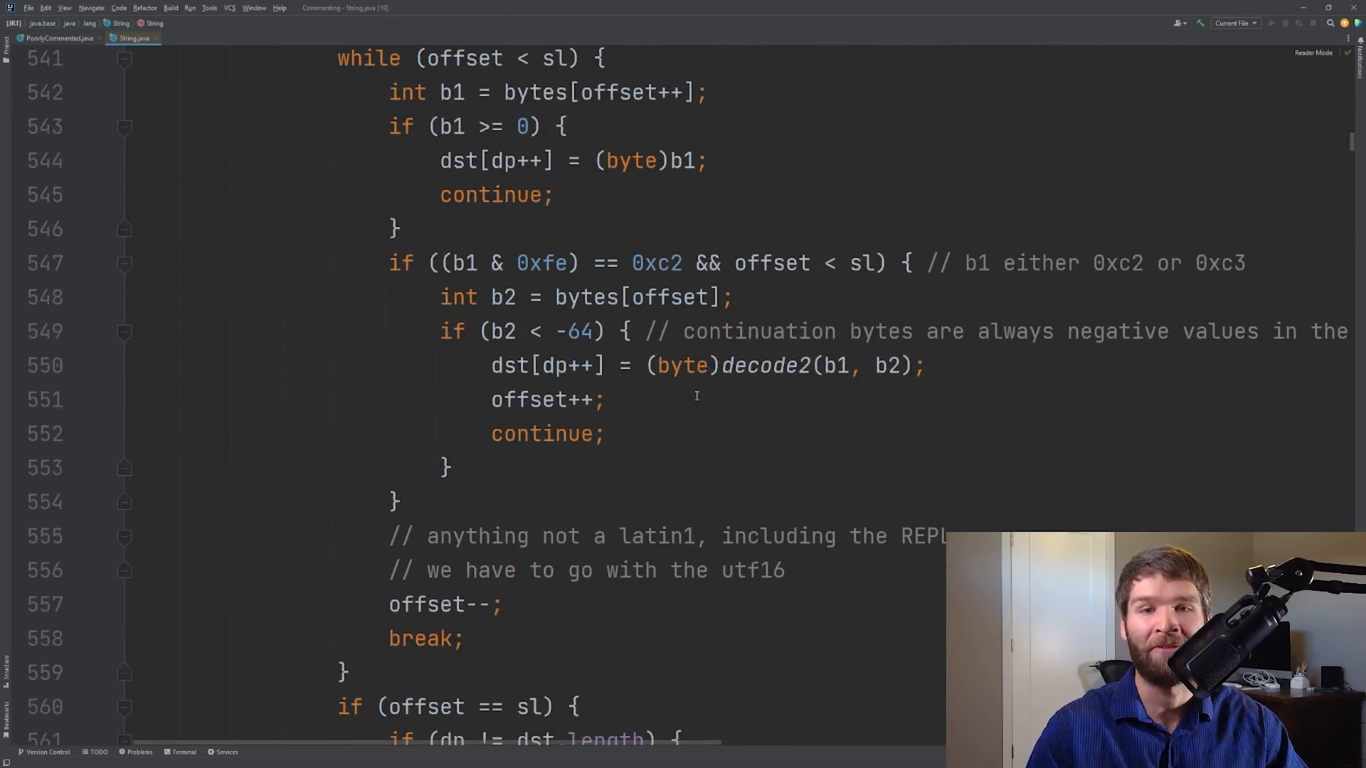
{"action": "mouse_move", "coordinate": [936, 283]}
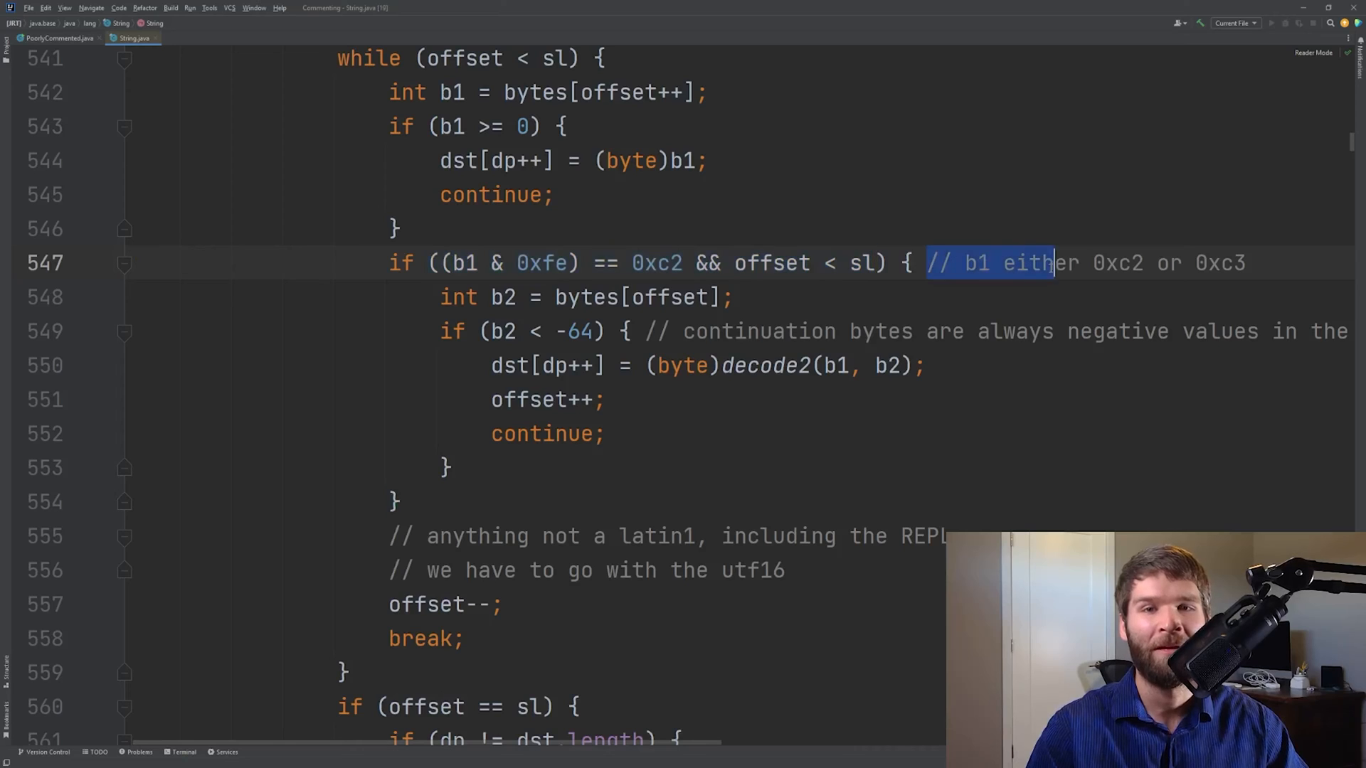
{"action": "double_click", "coordinate": [1219, 263]}
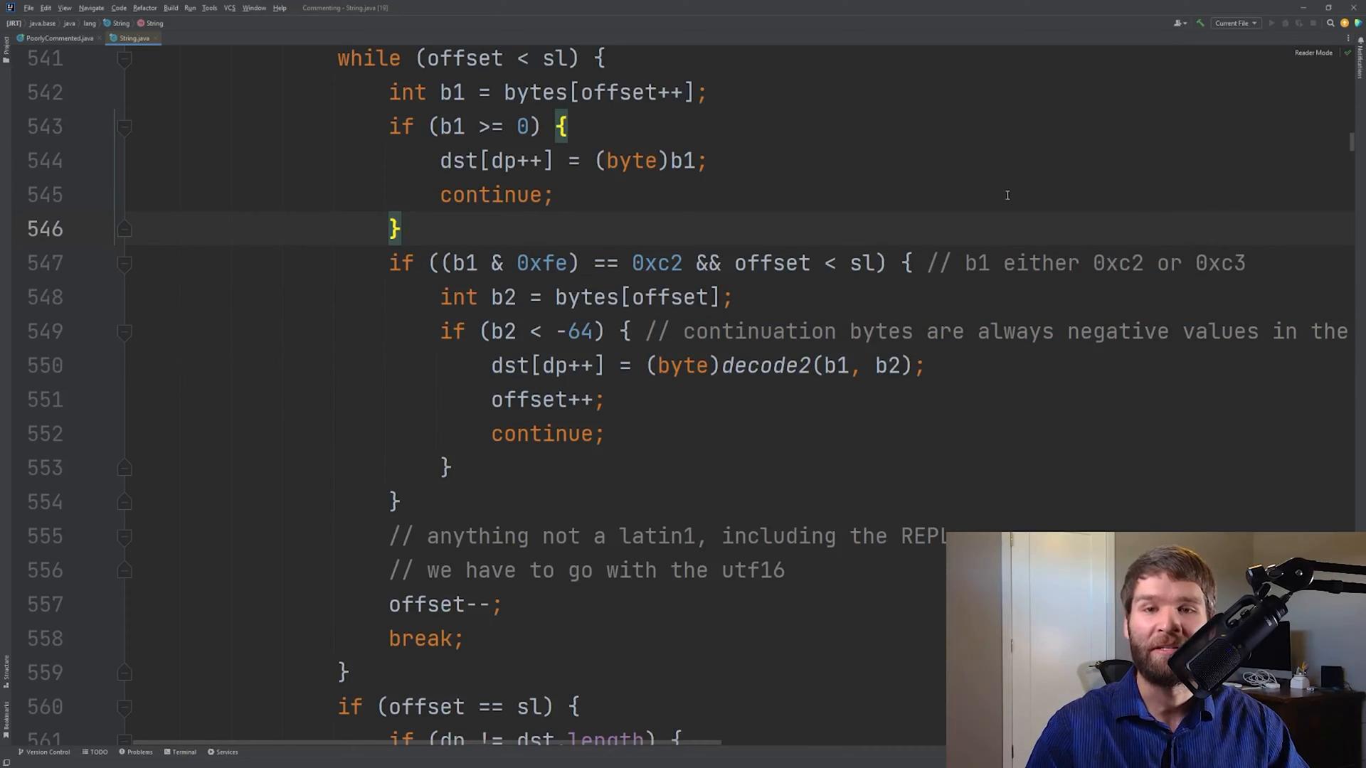
{"action": "mouse_move", "coordinate": [966, 180]}
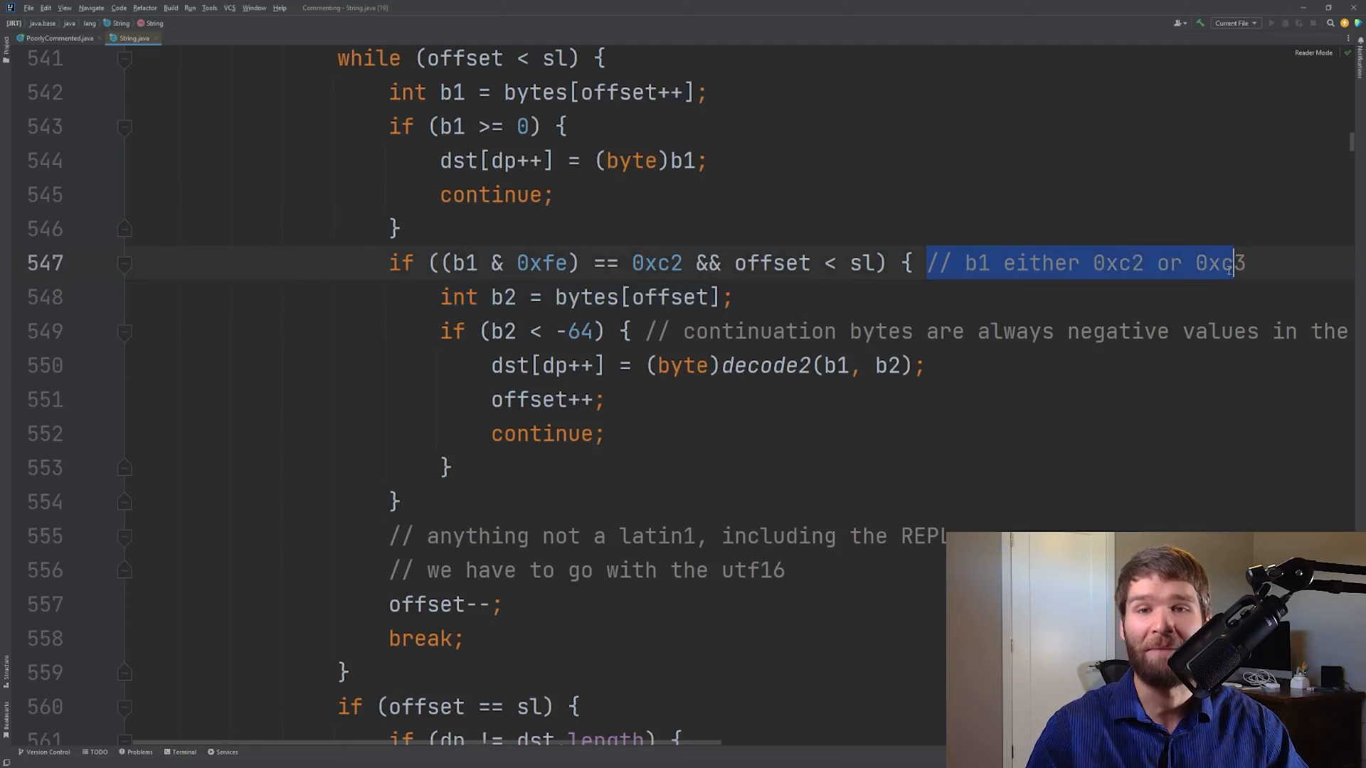
{"action": "left_click", "coordinate": [554, 194]}
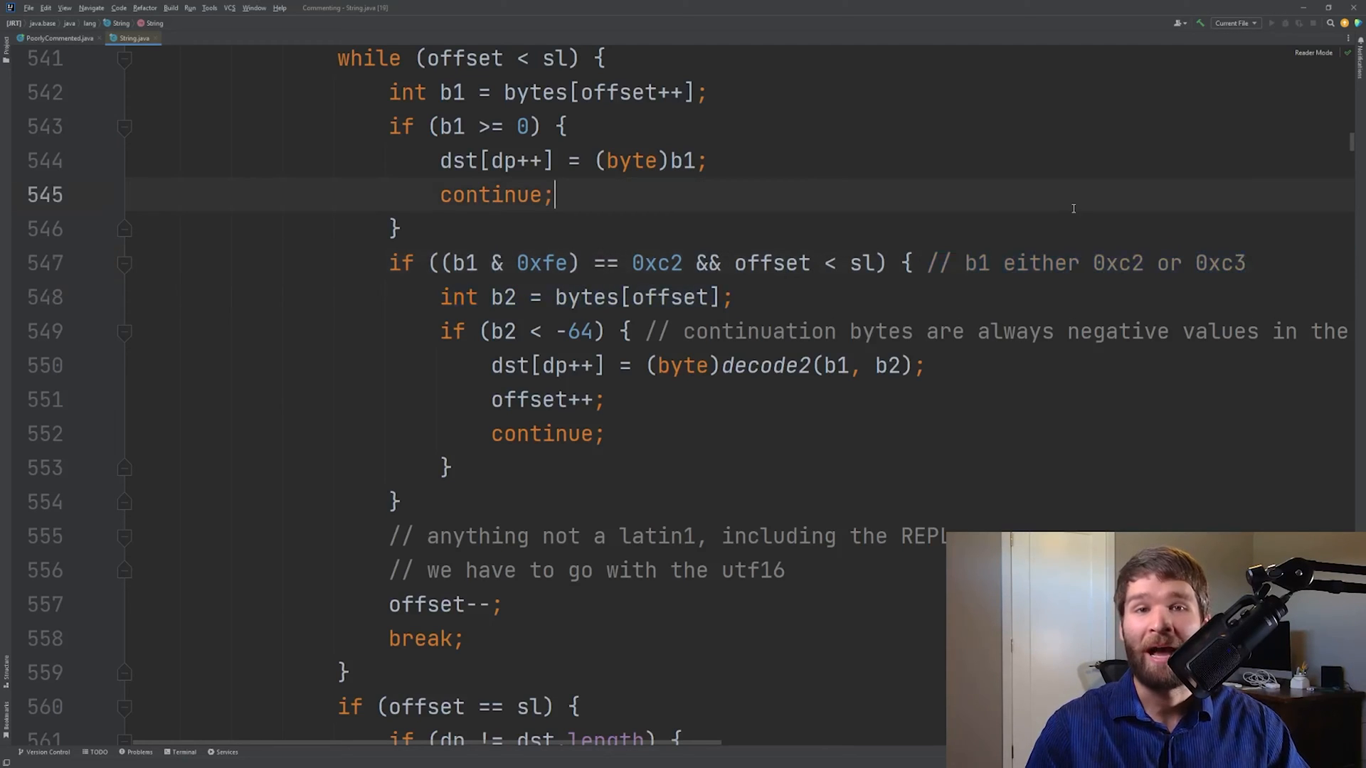
{"action": "mouse_move", "coordinate": [912, 212]}
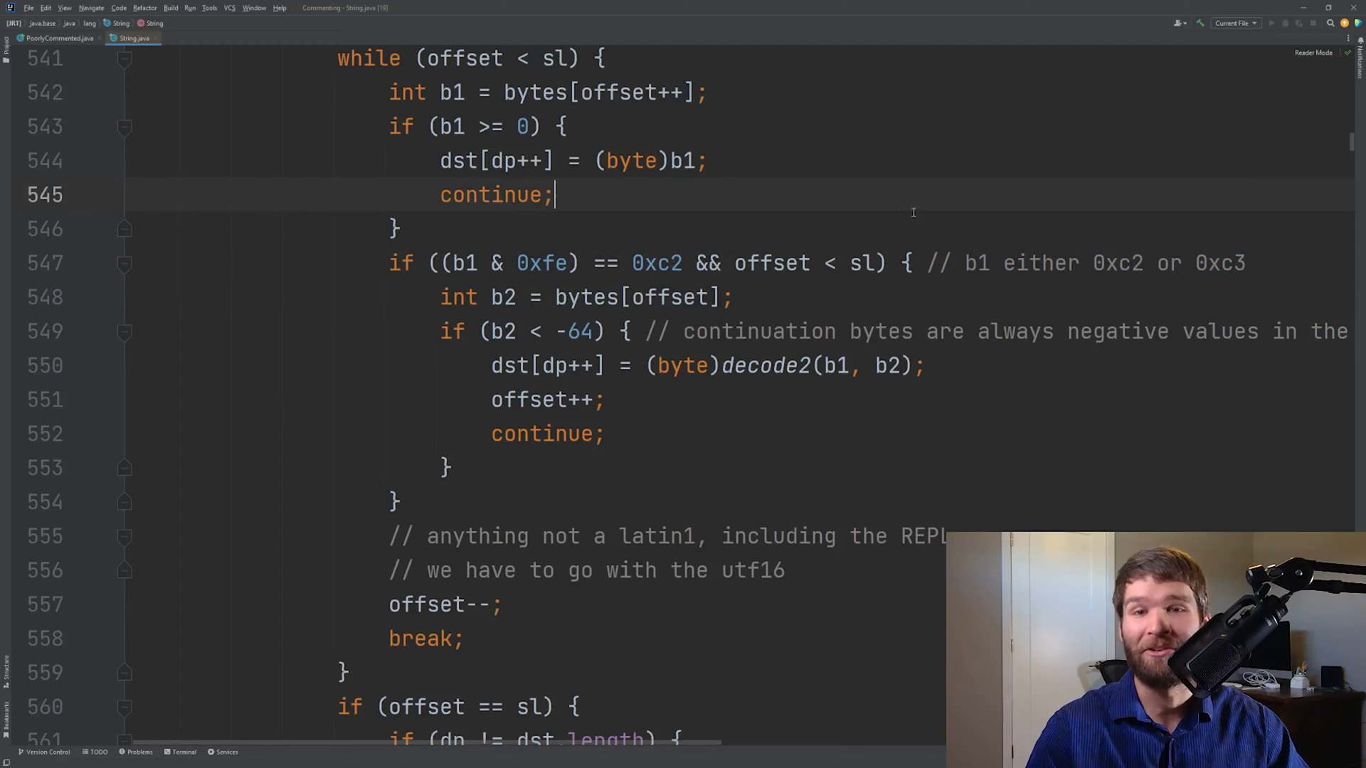
{"action": "mouse_move", "coordinate": [922, 212]}
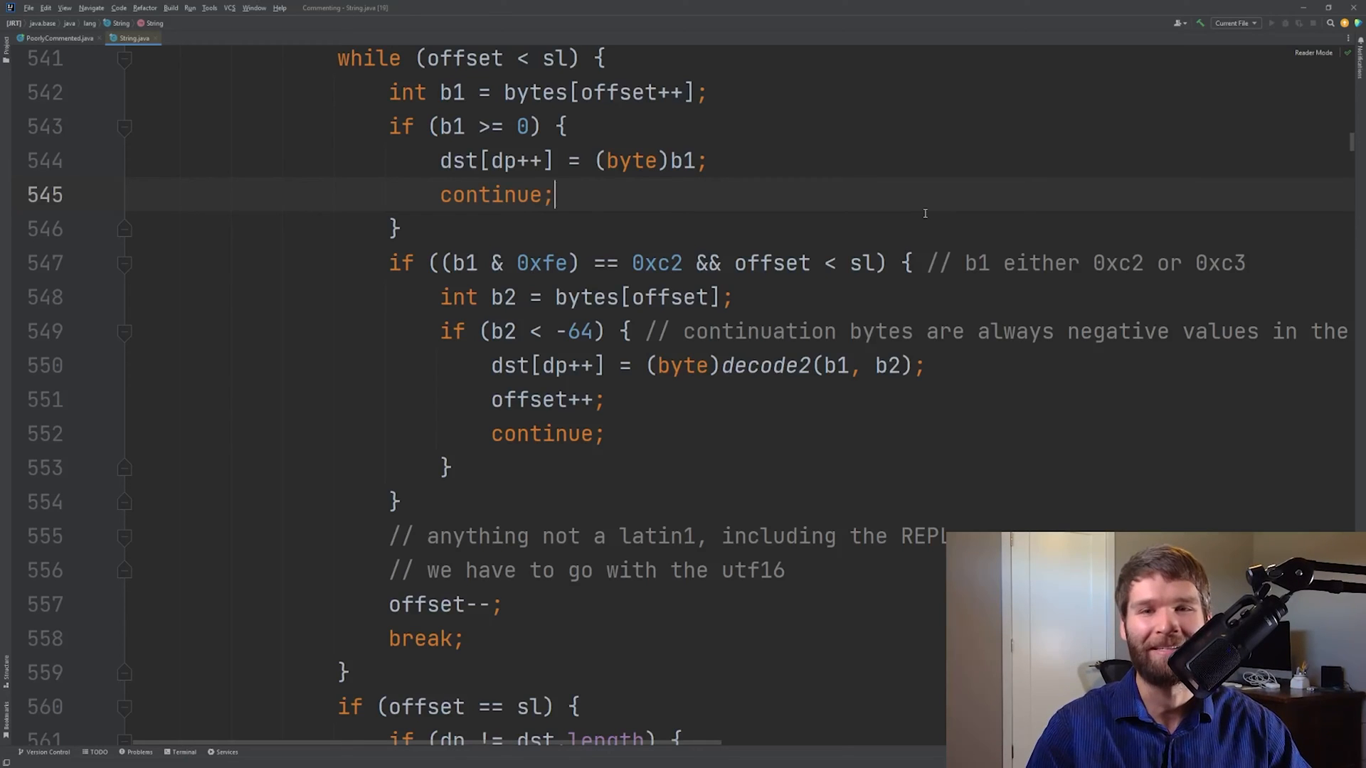
{"action": "mouse_move", "coordinate": [708, 384]}
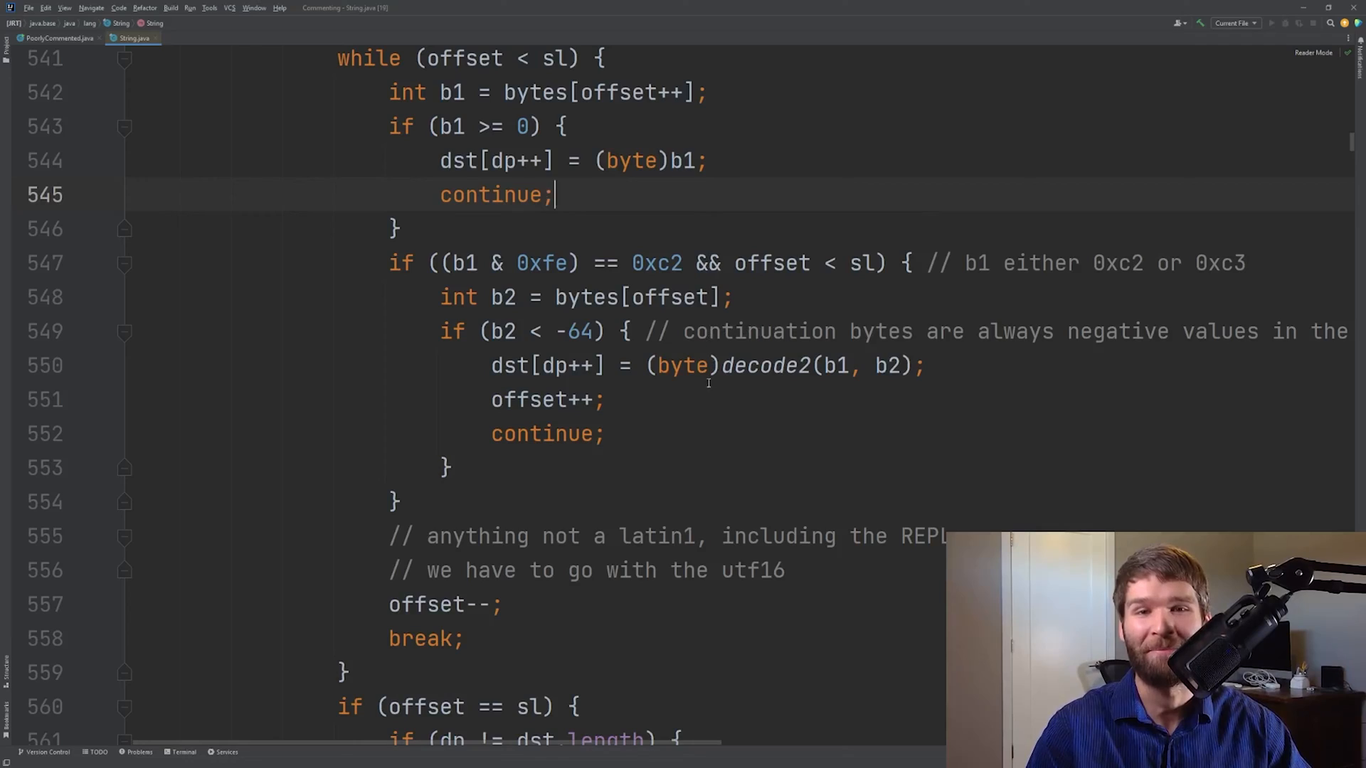
Scroll to line 607's else branch with the (1)/(2) caching and defensive-copy comment
{"action": "scroll", "scroll_direction": "down", "scroll_amount": 3}
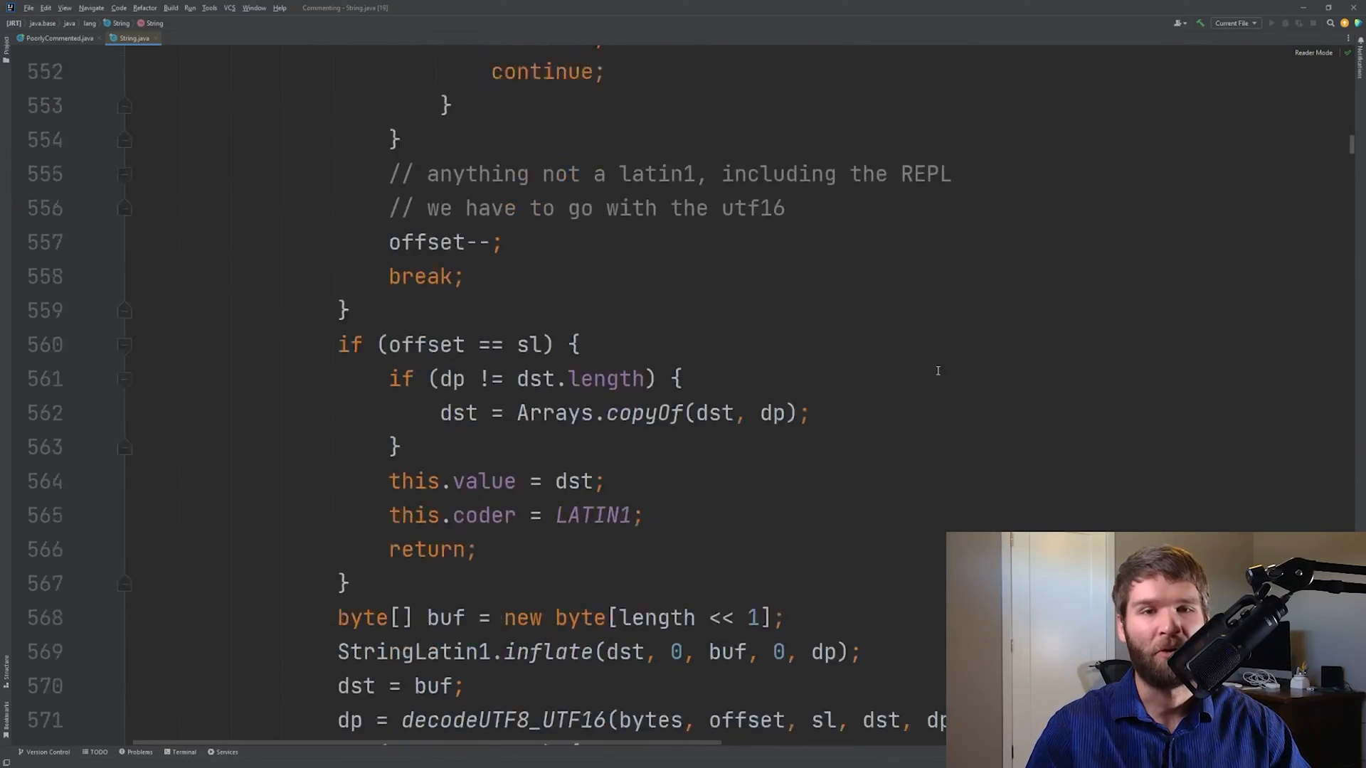
{"action": "scroll", "scroll_direction": "down", "scroll_amount": 3}
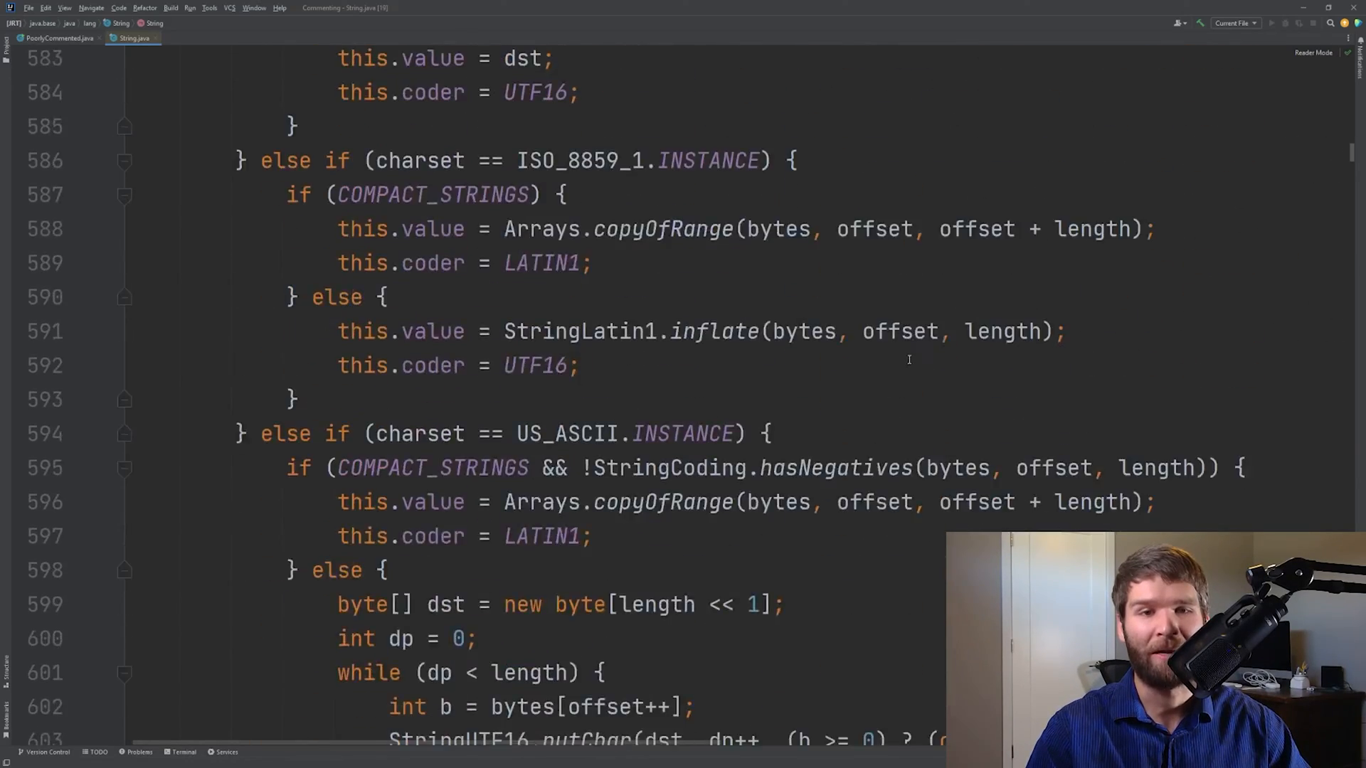
{"action": "scroll", "scroll_direction": "down", "scroll_amount": 3}
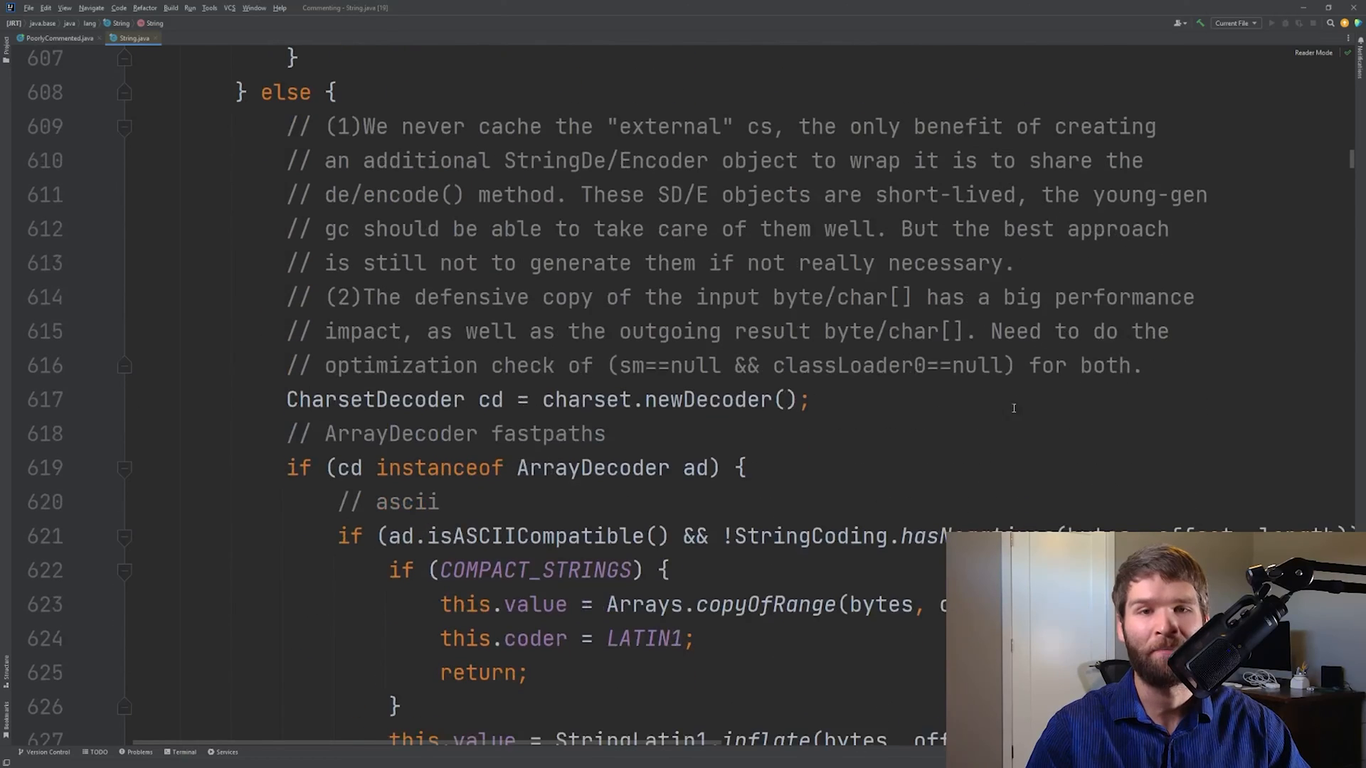
{"action": "mouse_move", "coordinate": [1024, 431]}
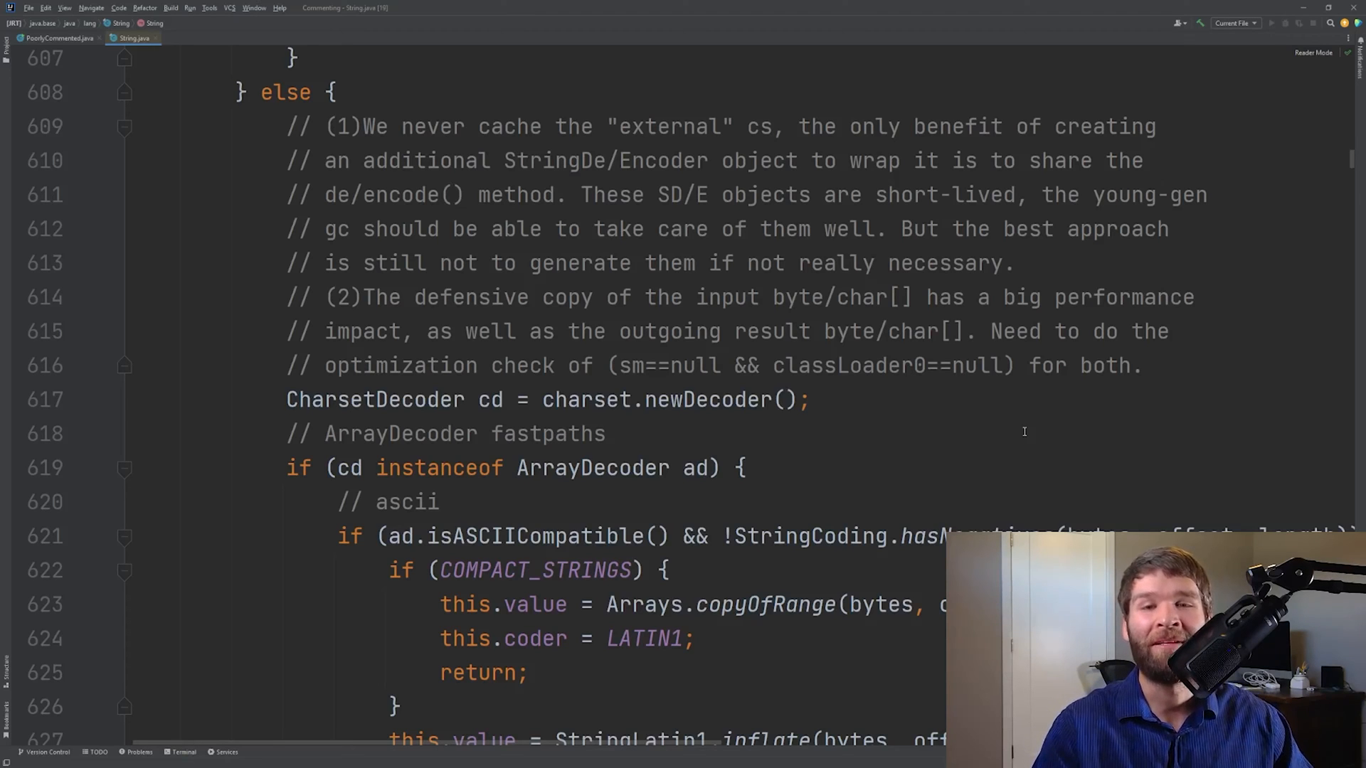
{"action": "scroll", "scroll_direction": "down", "scroll_amount": 3}
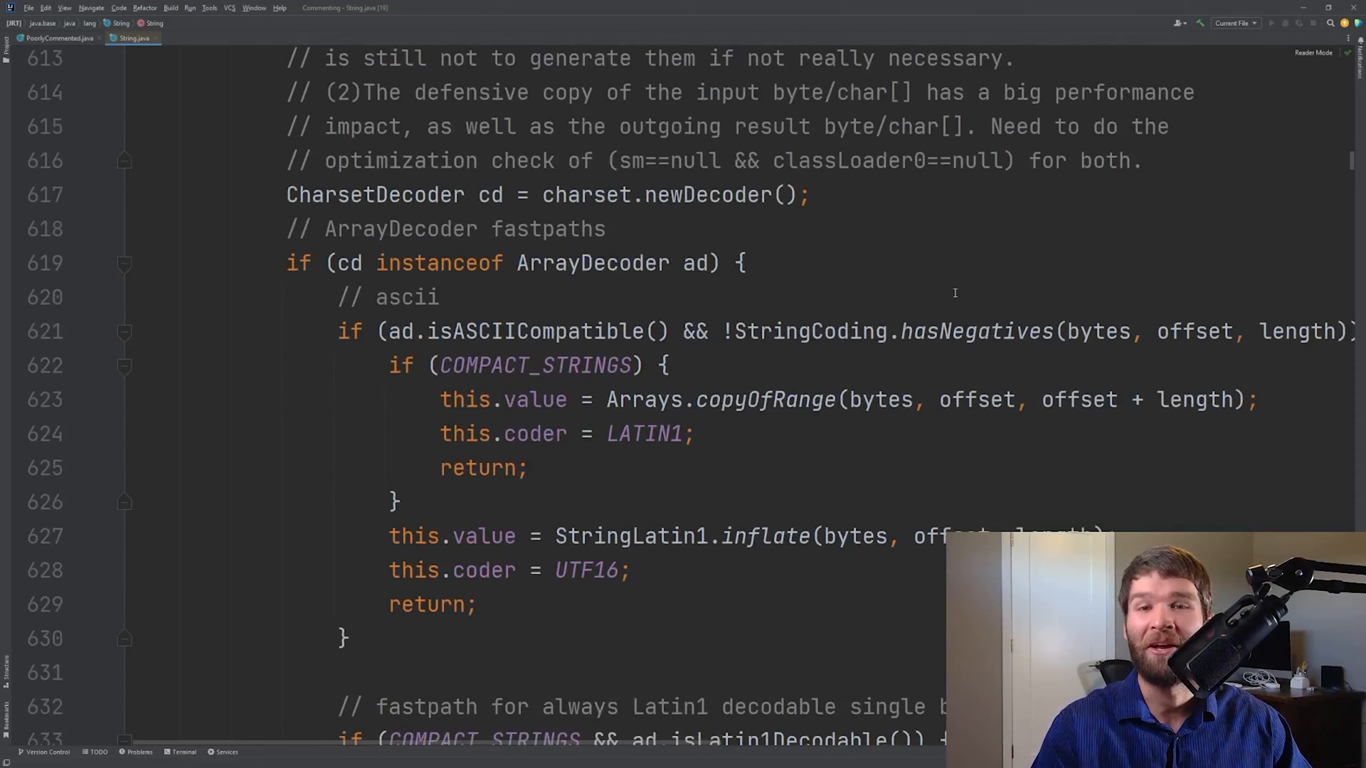
{"action": "mouse_move", "coordinate": [1041, 208]}
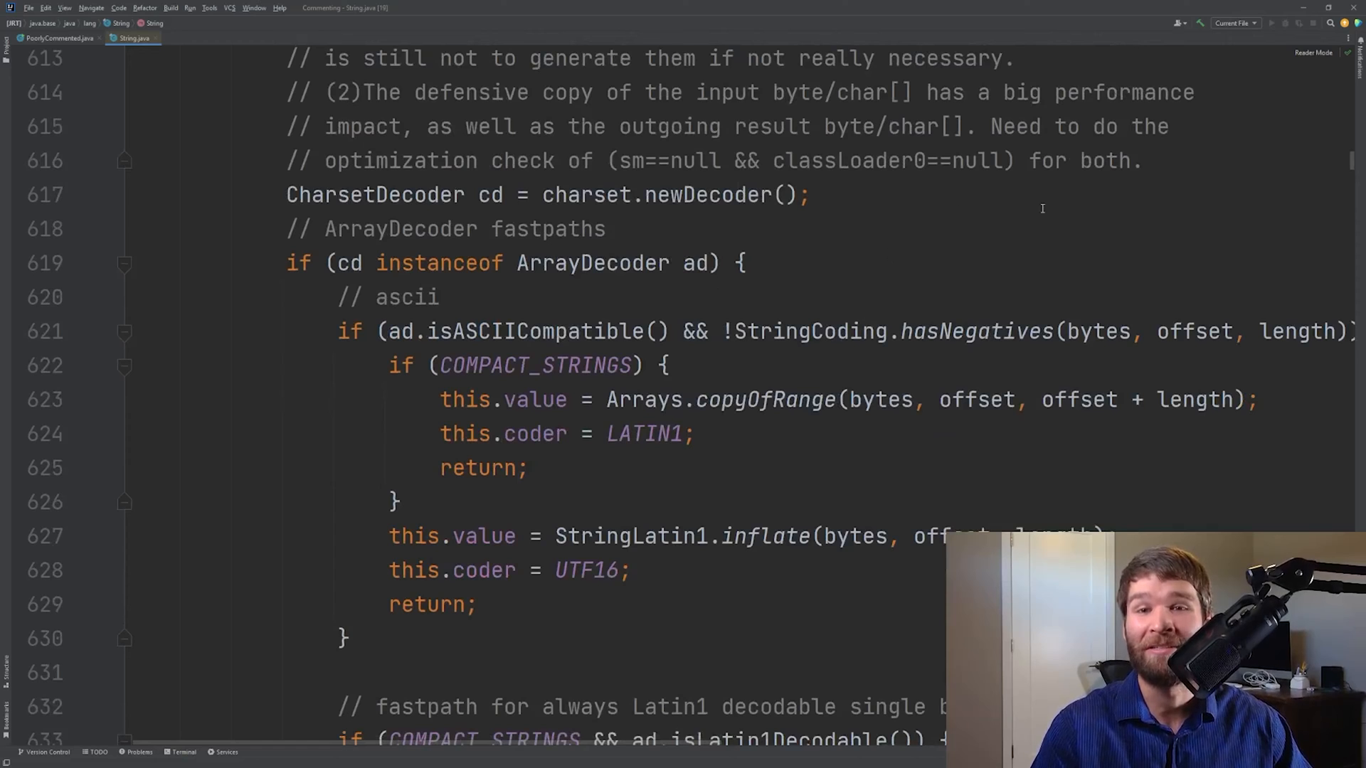
{"action": "scroll", "scroll_direction": "up", "scroll_amount": 3}
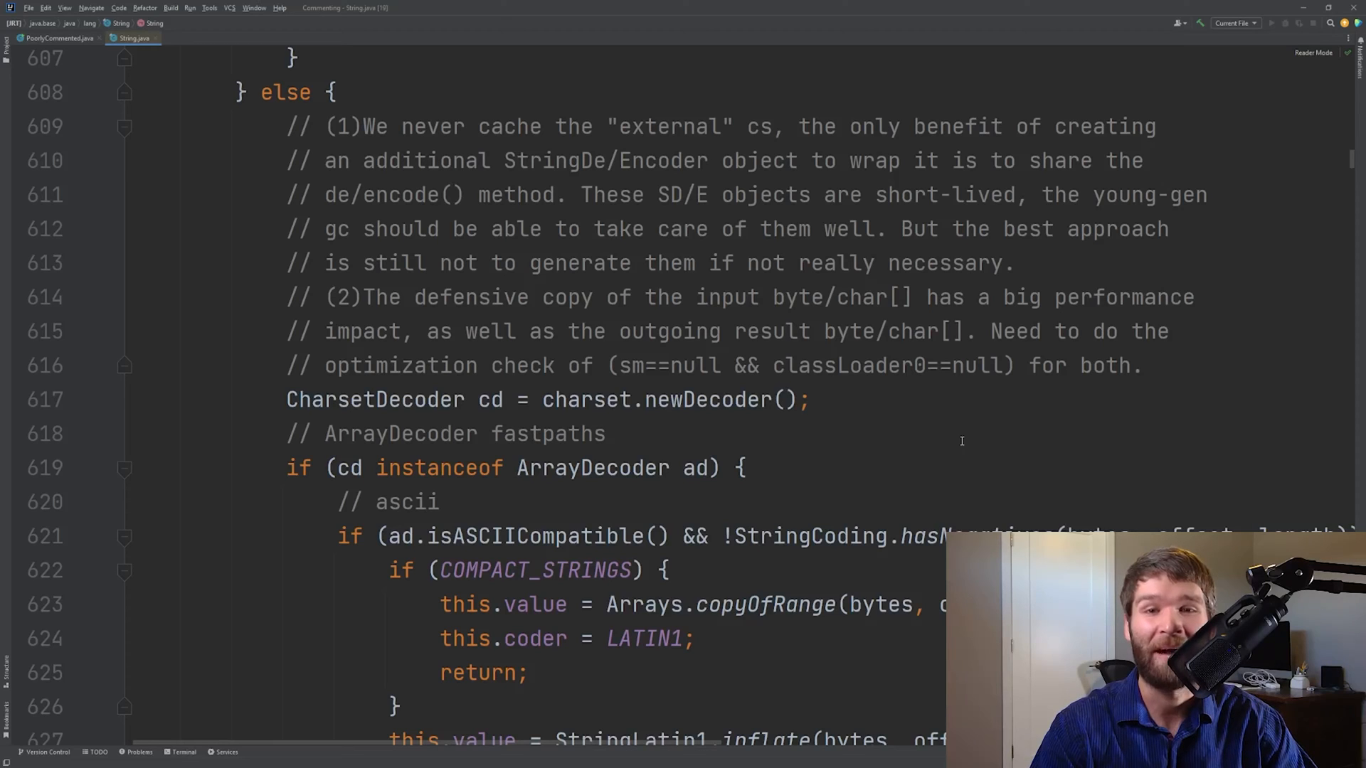
{"action": "mouse_move", "coordinate": [1052, 462]}
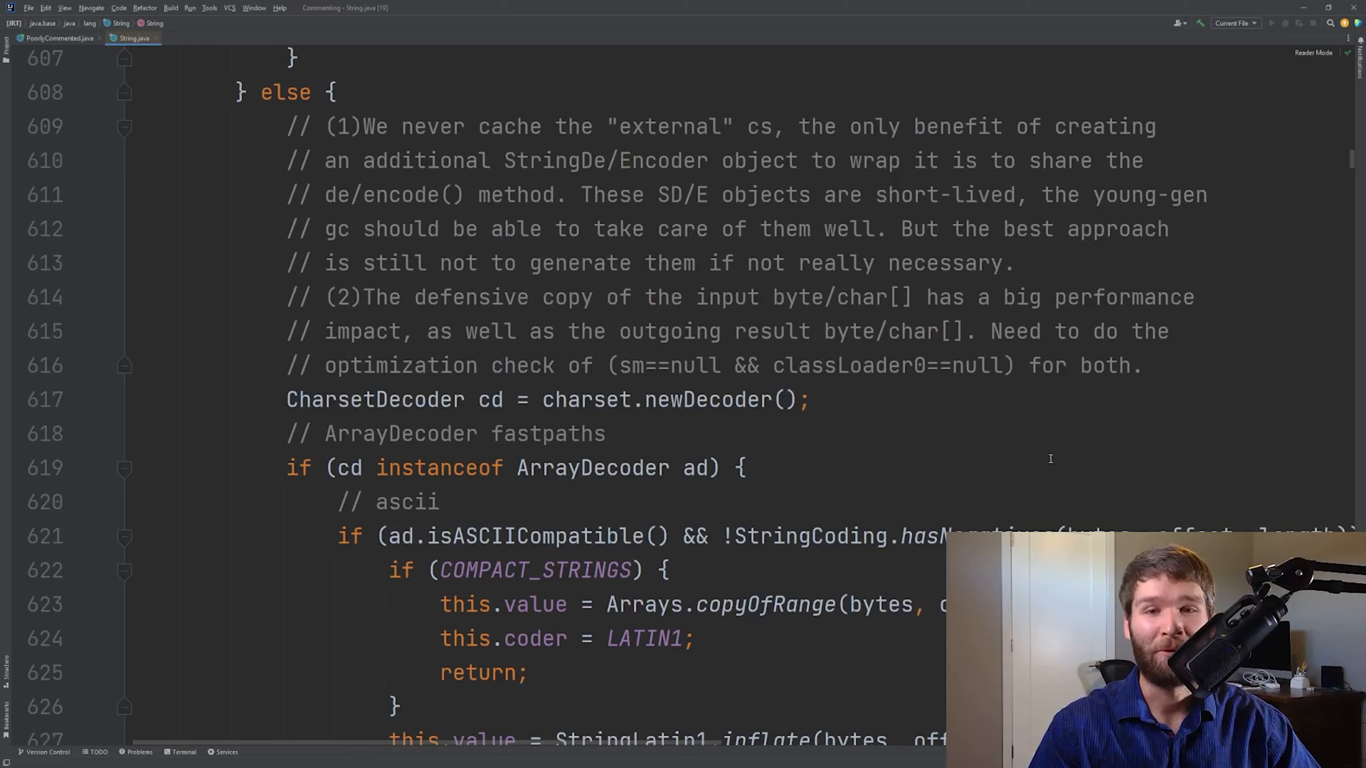
{"action": "mouse_move", "coordinate": [829, 528]}
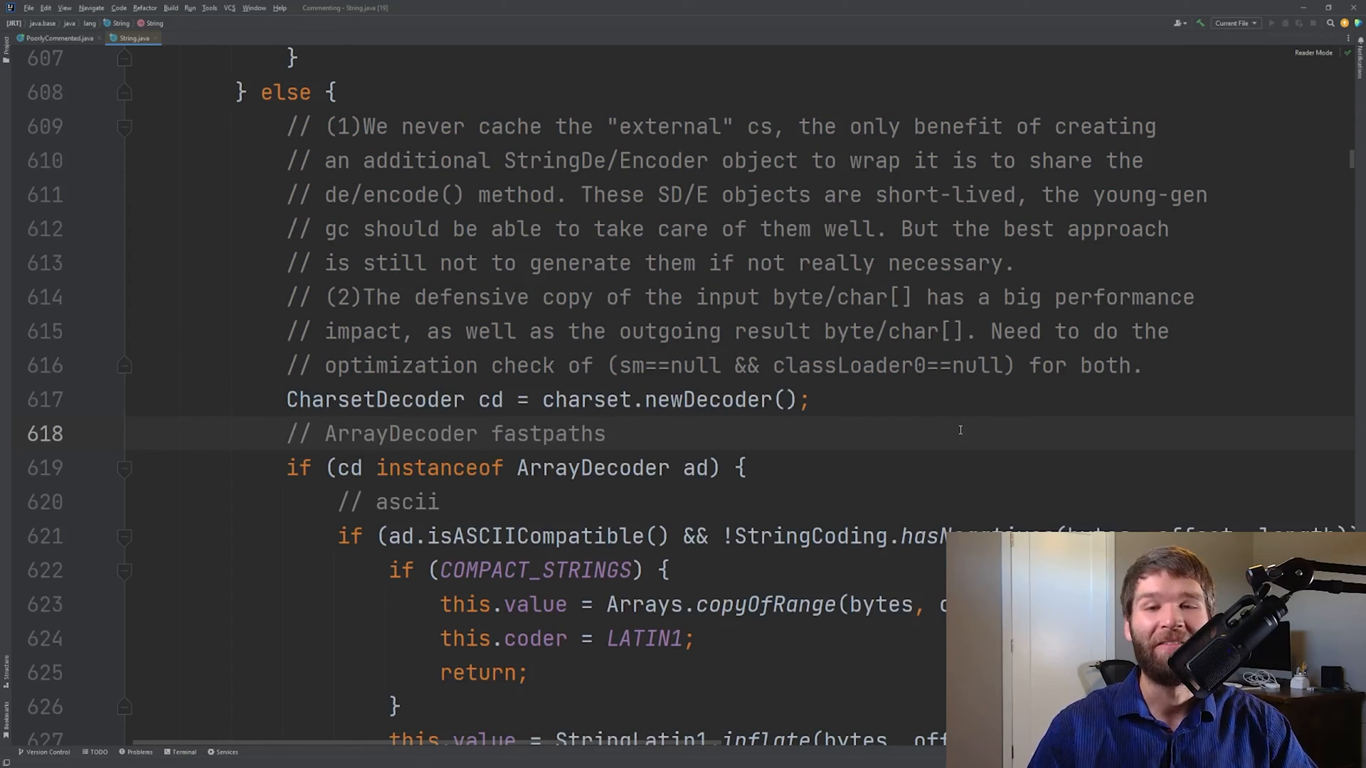
{"action": "left_click", "coordinate": [607, 434]}
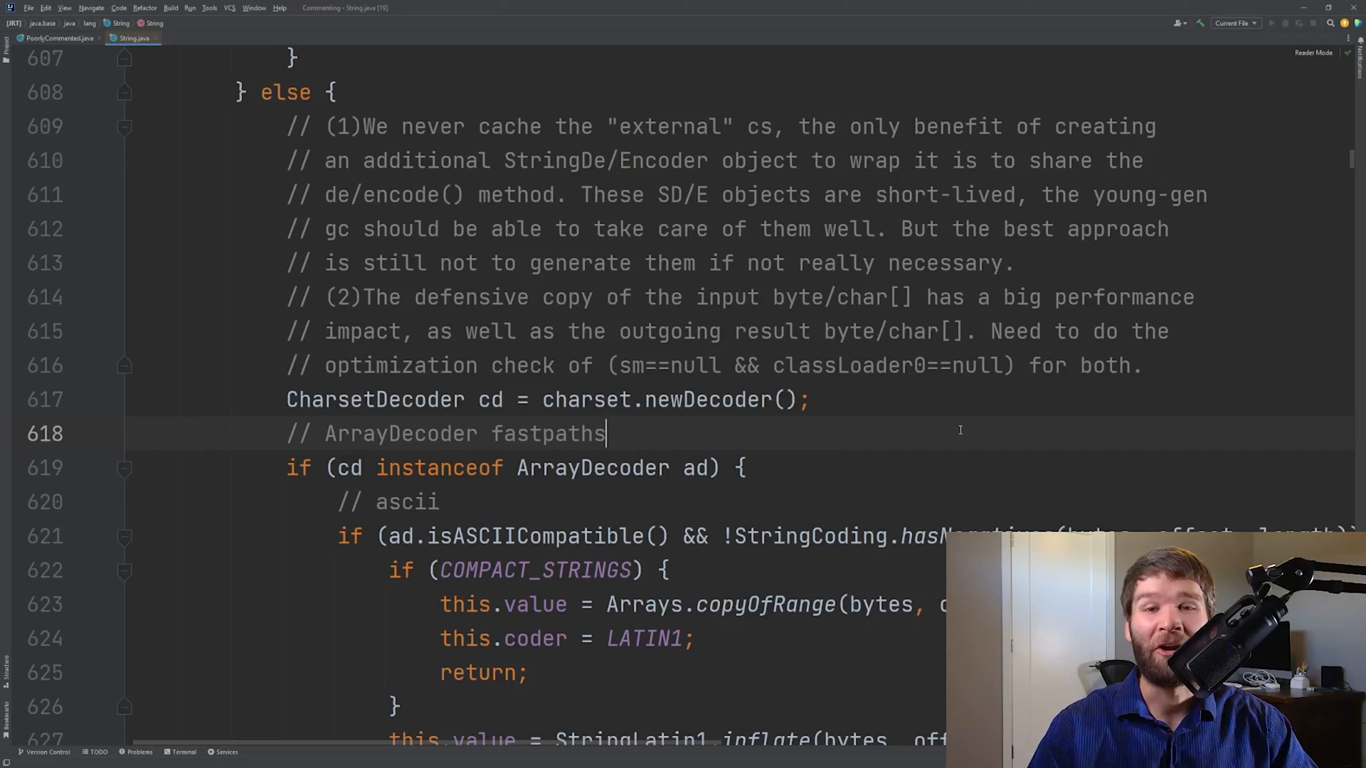